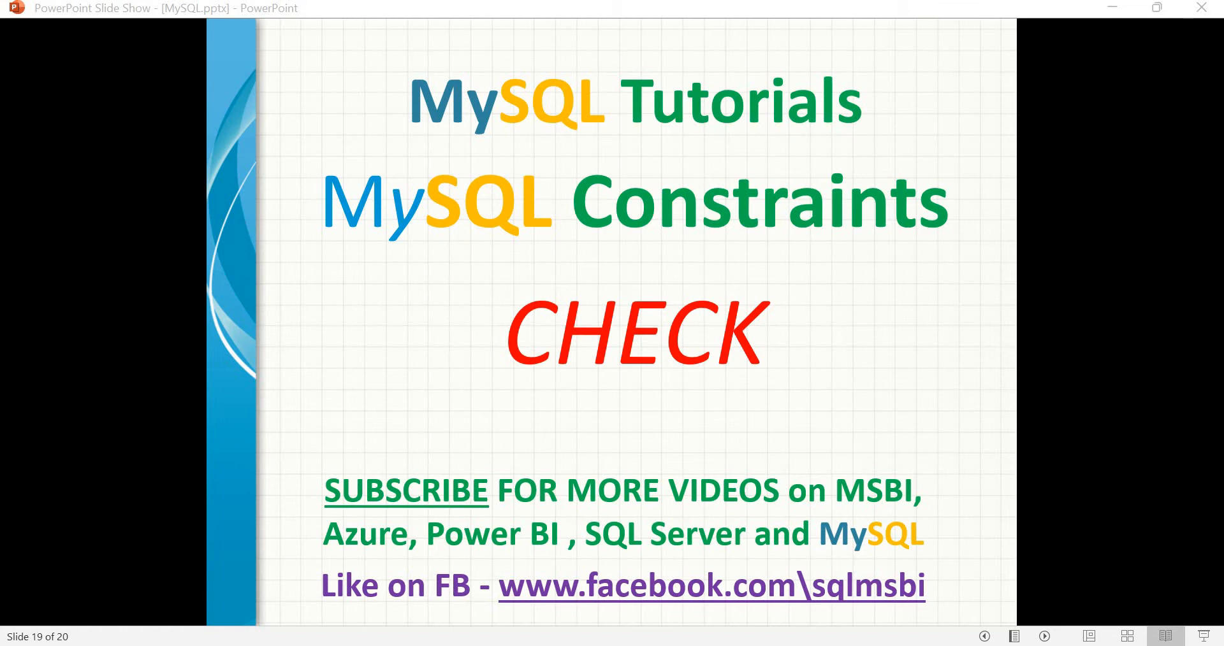
{"action": "mouse_move", "coordinate": [444, 472]}
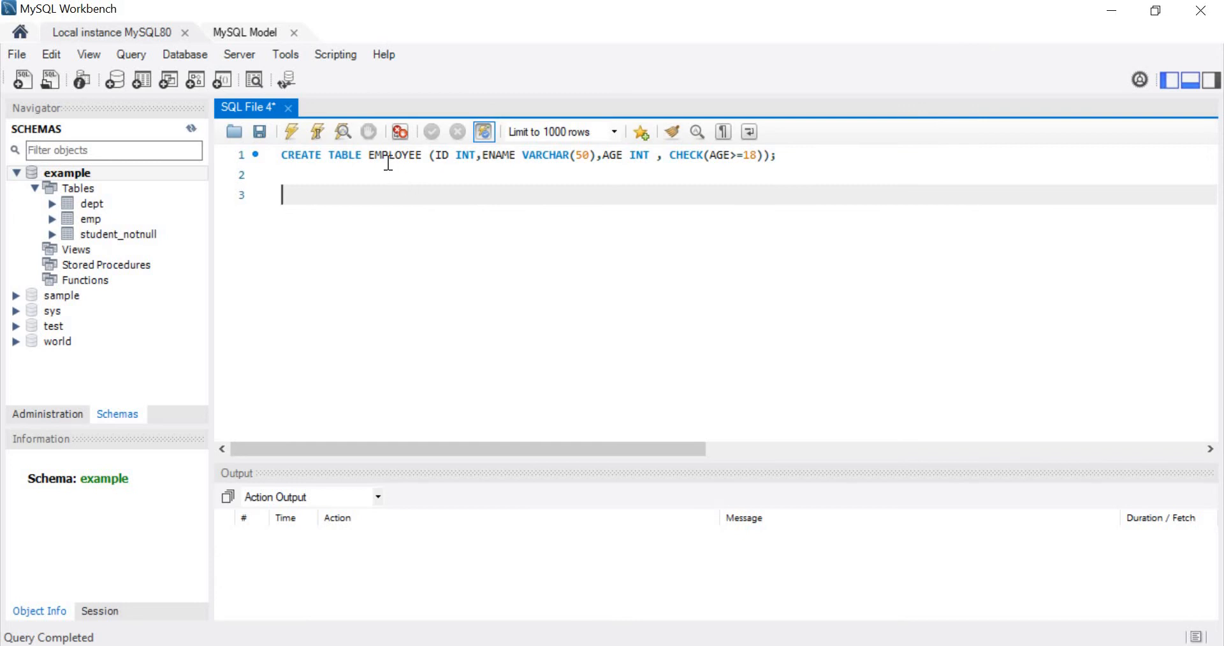
{"action": "double_click", "coordinate": [394, 156]}
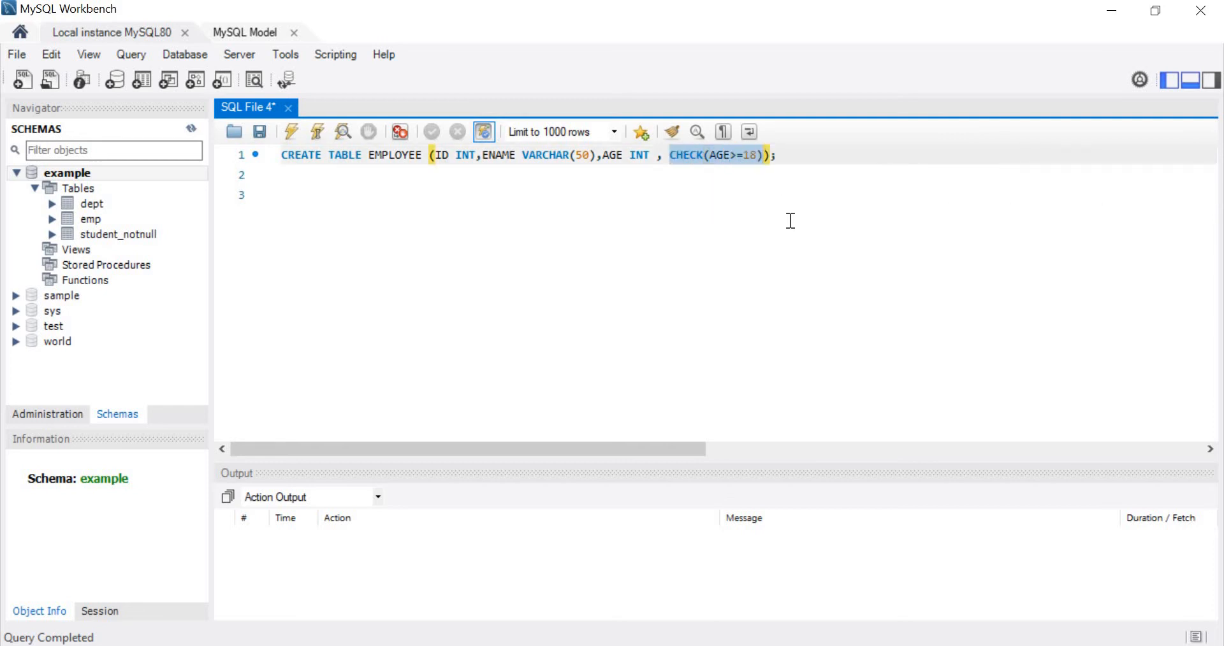
{"action": "mouse_move", "coordinate": [641, 212]}
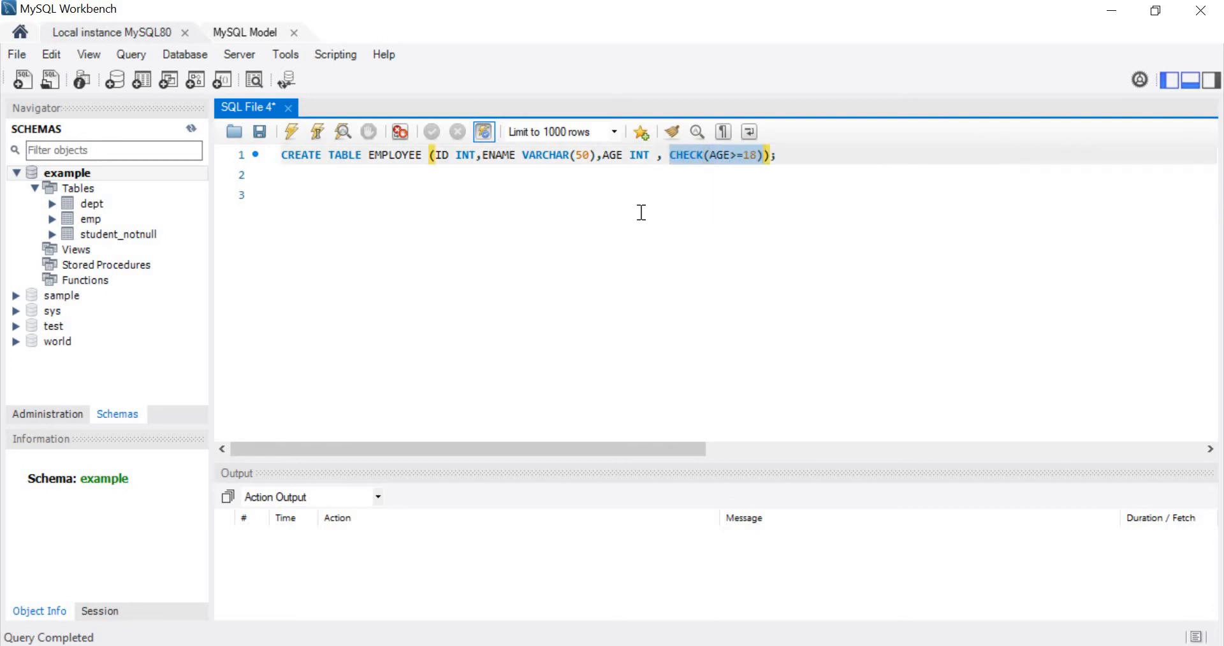
{"action": "left_click", "coordinate": [312, 195]}
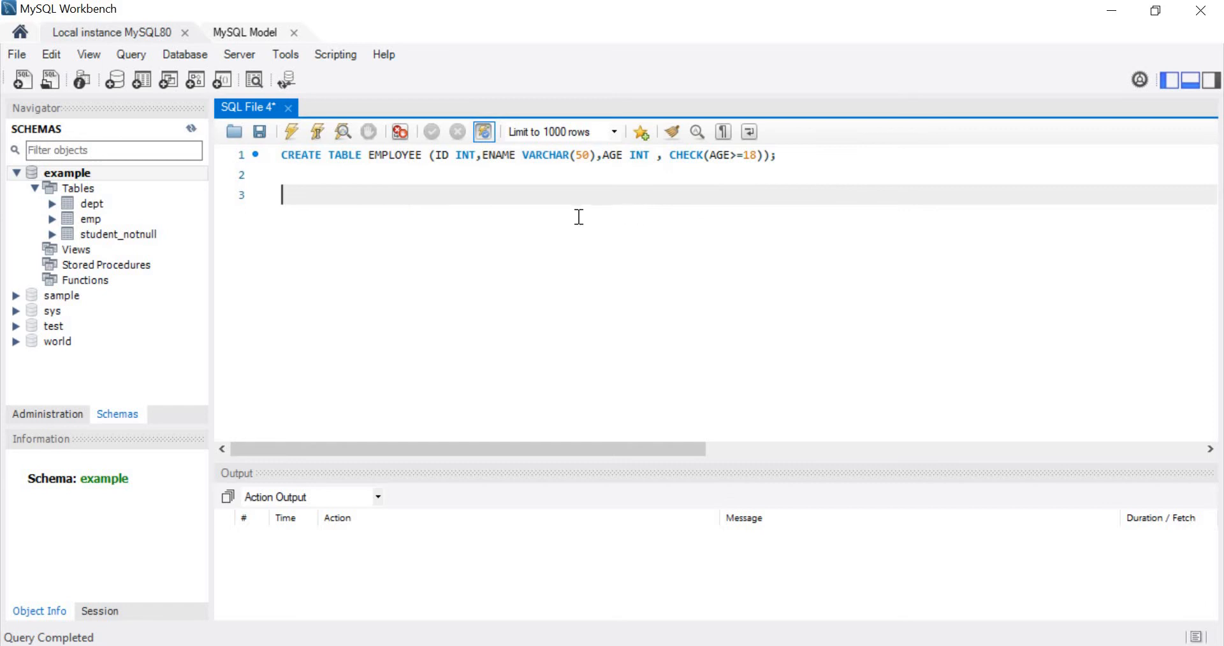
{"action": "double_click", "coordinate": [394, 156]}
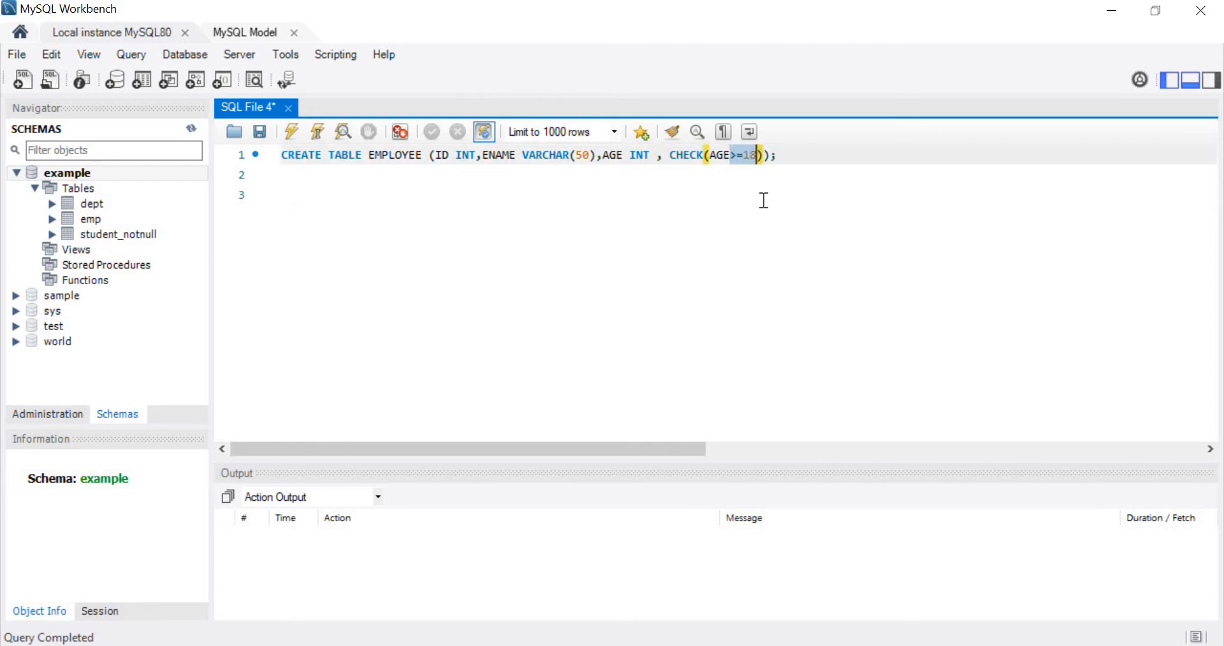
{"action": "left_click", "coordinate": [281, 195]}
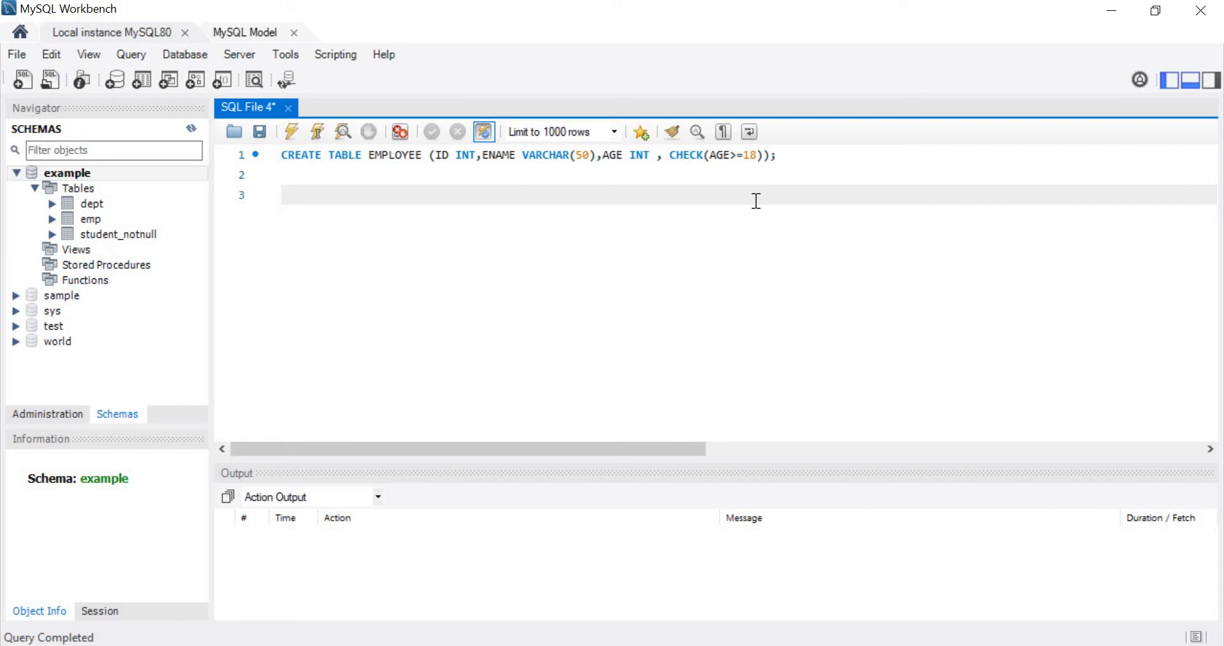
{"action": "left_click", "coordinate": [283, 195]}
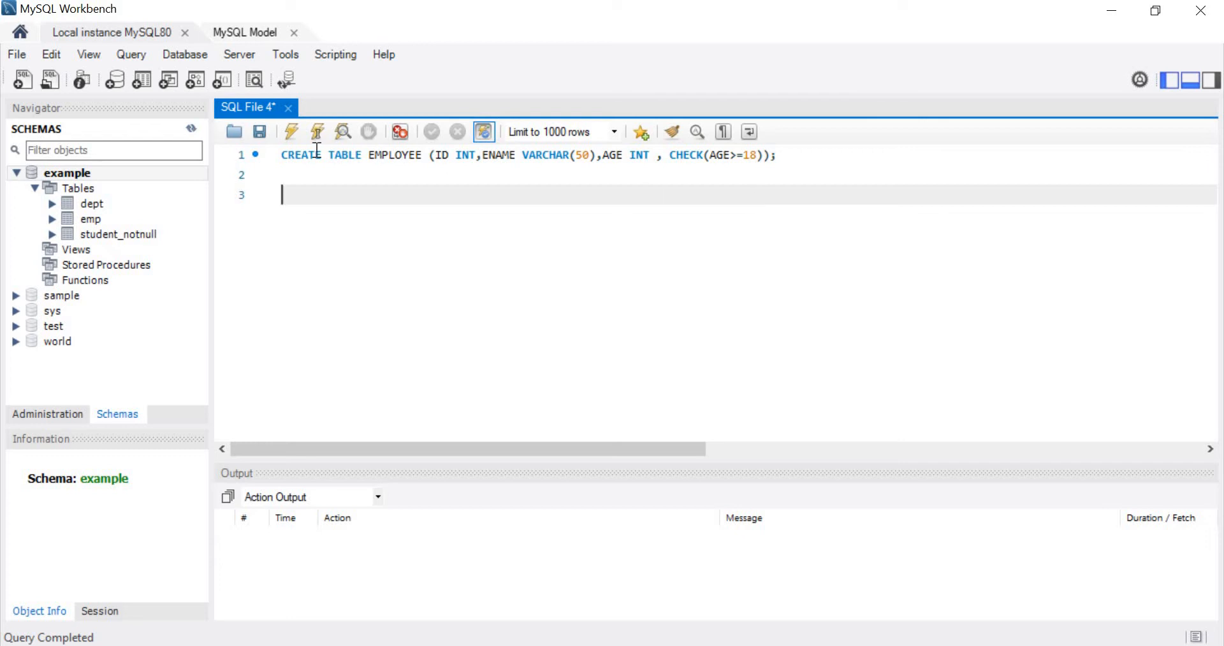
{"action": "left_click", "coordinate": [291, 131]}
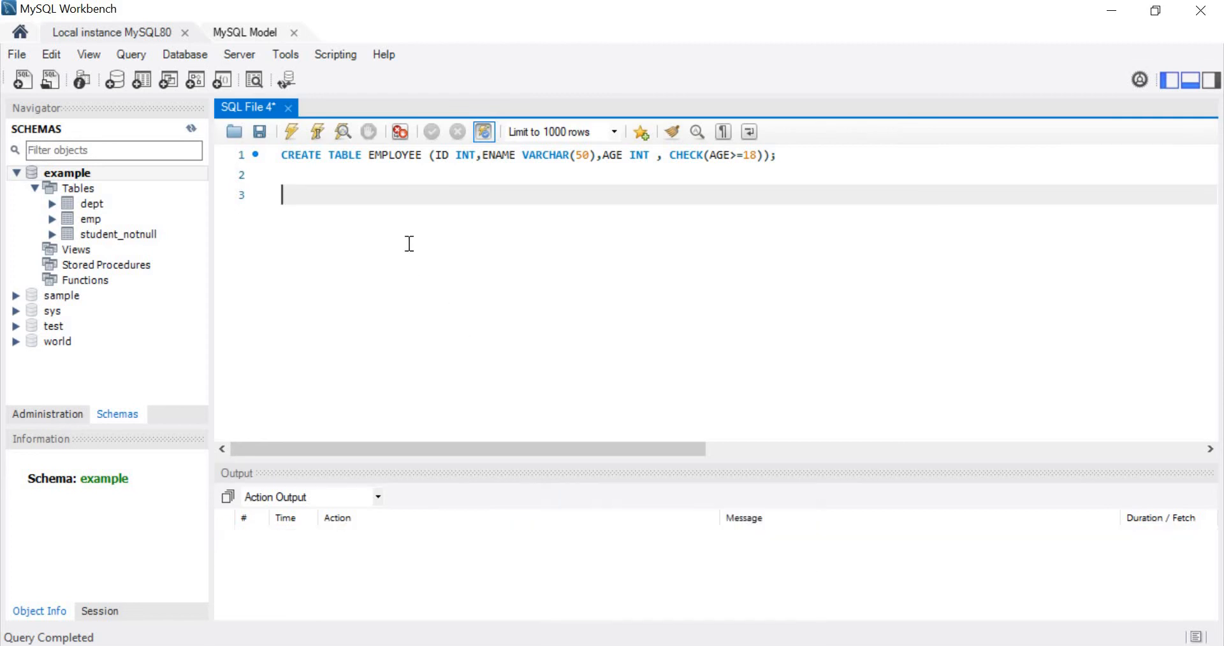
Write the statement INSERT INTO EMPLOYEE VALUES (1,'JOHN',20);.
{"action": "type", "text": "INSERT IN"}
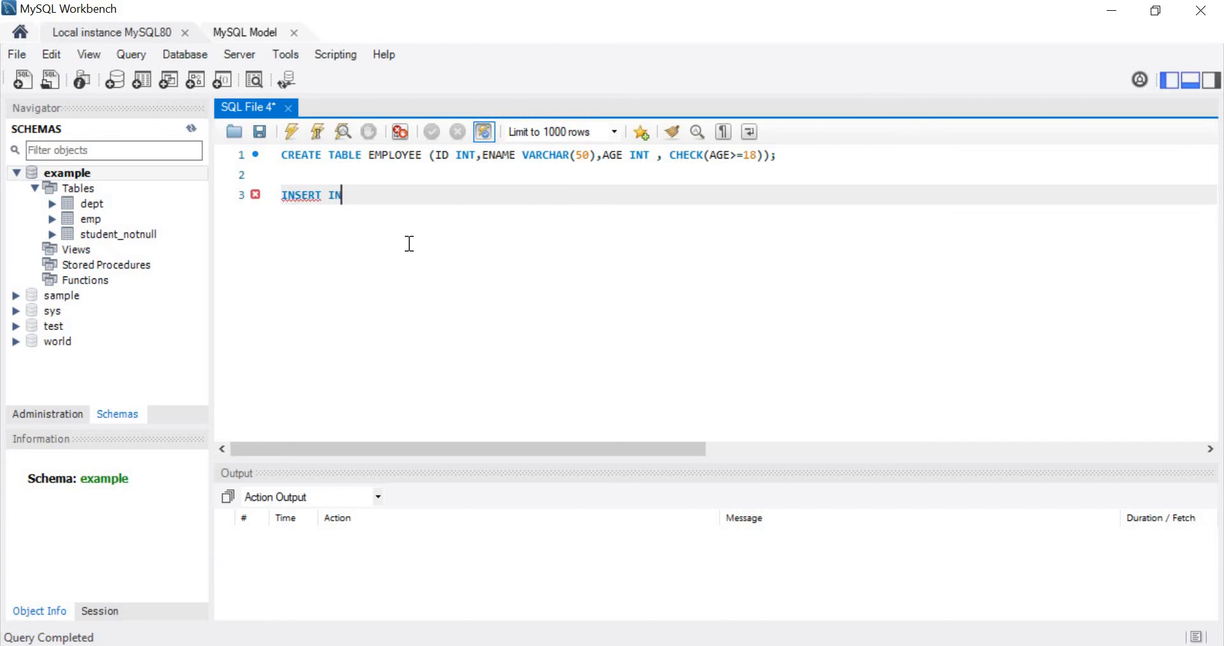
{"action": "type", "text": "TO EMPLOY"}
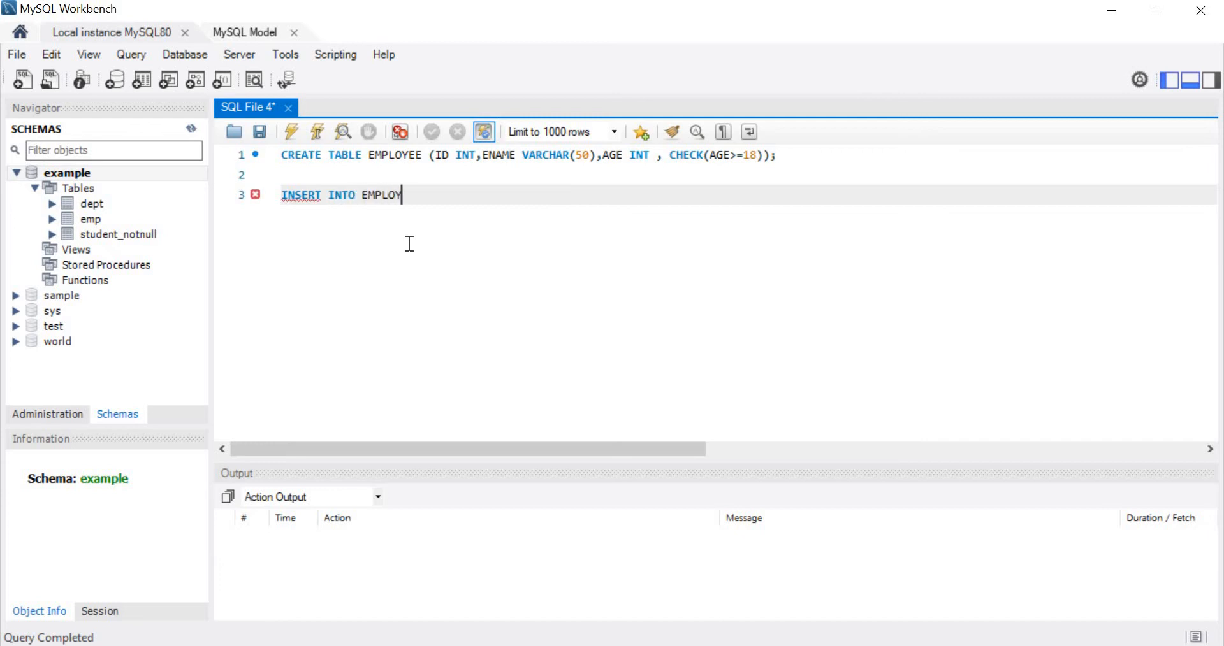
{"action": "type", "text": "EE VALI"}
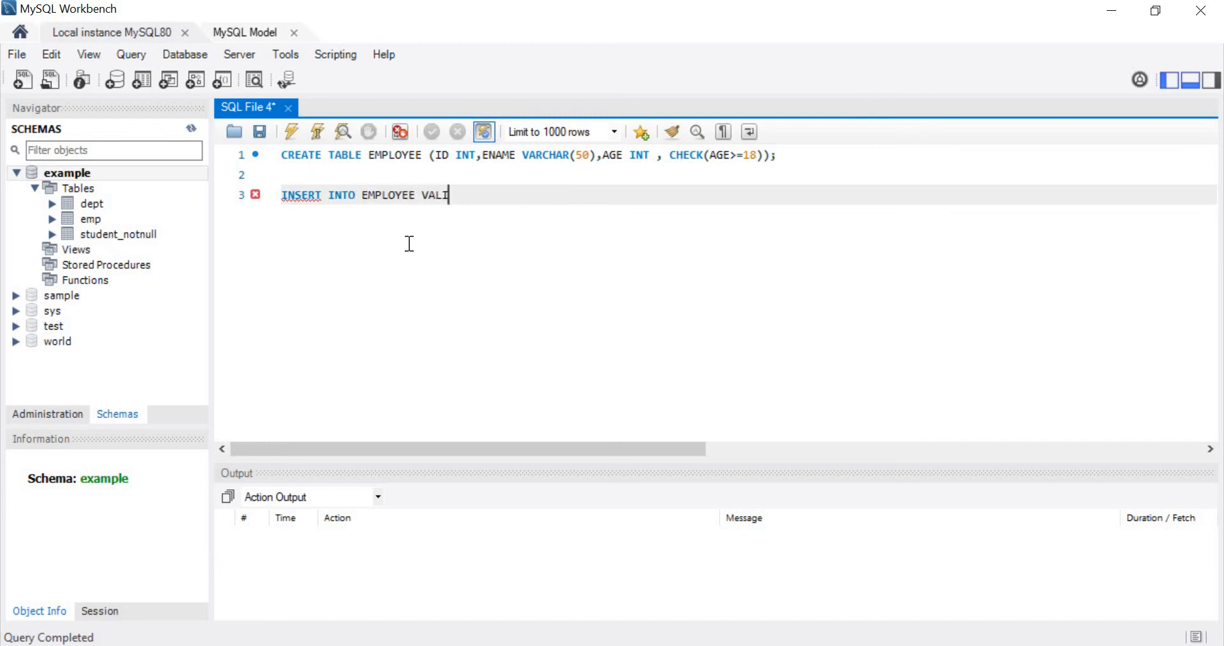
{"action": "type", "text": "UES ("}
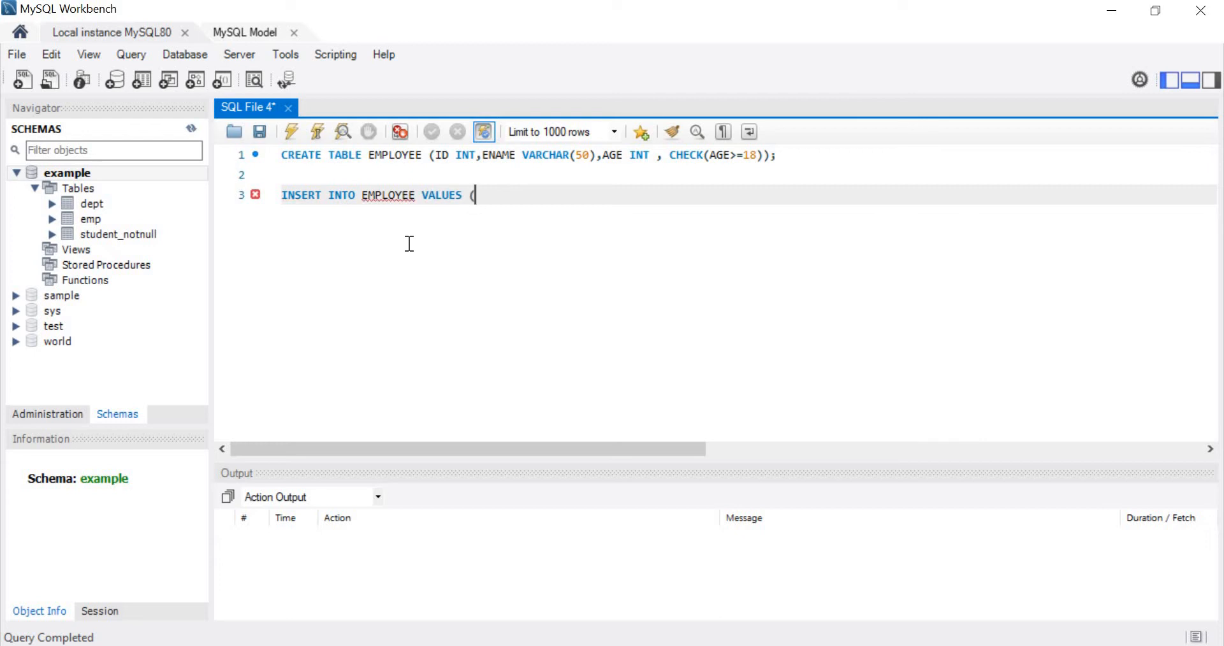
{"action": "type", "text": "1"}
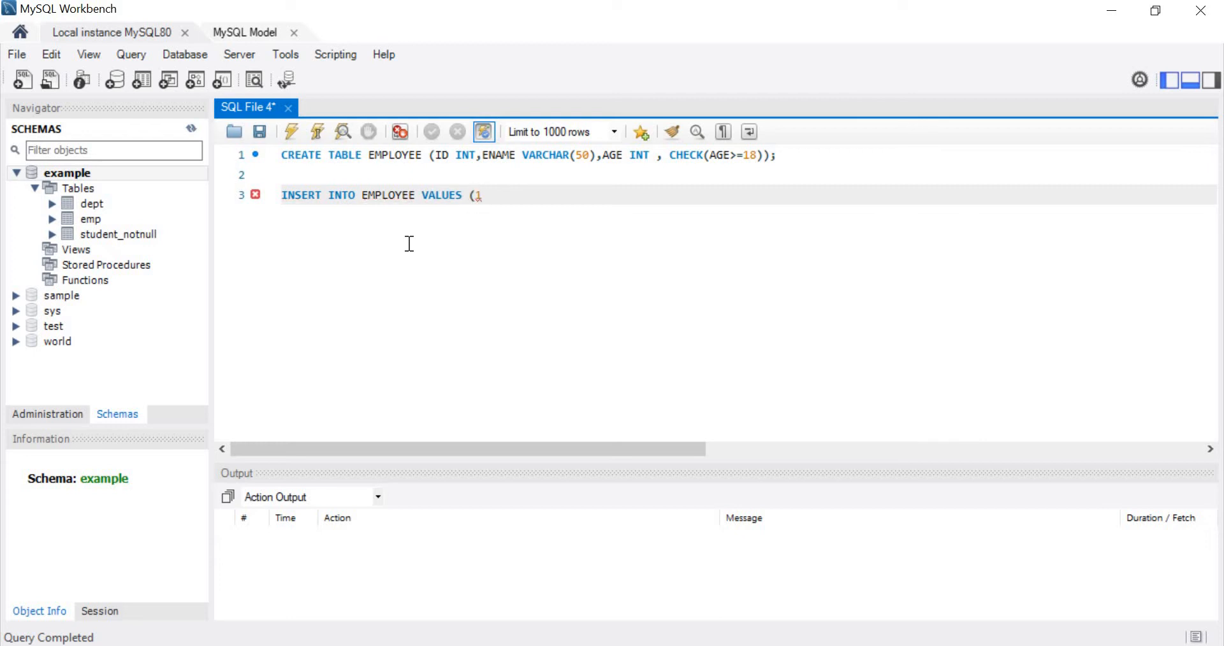
{"action": "type", "text": ","}
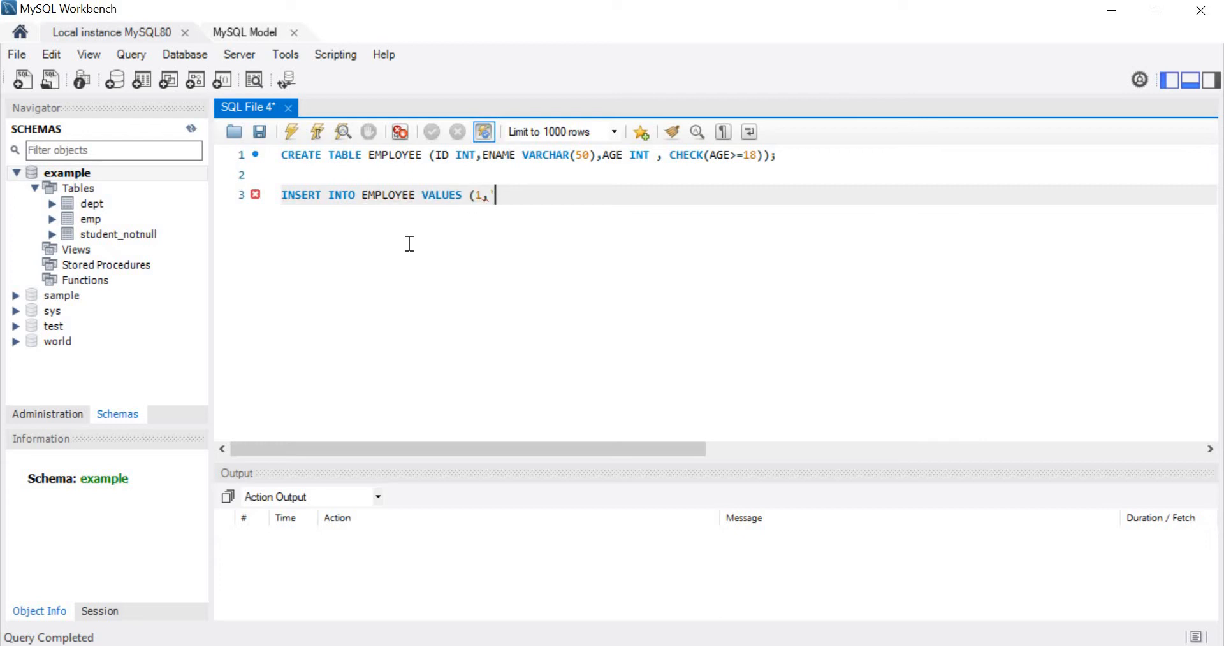
{"action": "type", "text": "'JOHN"}
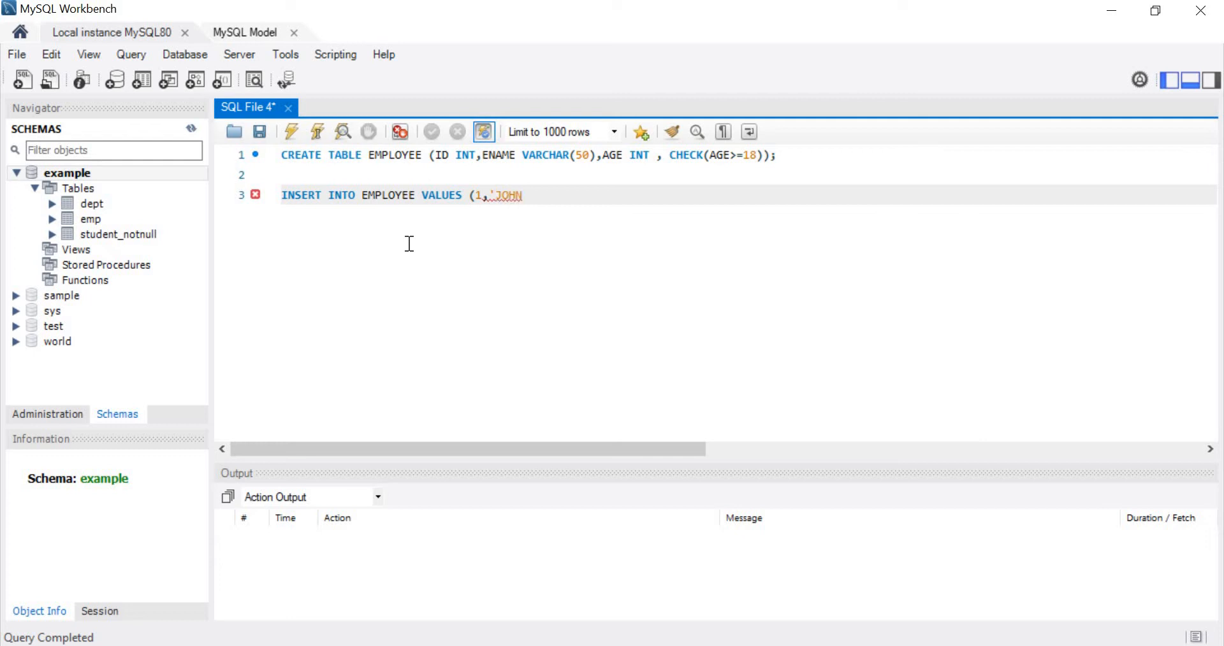
{"action": "type", "text": ","}
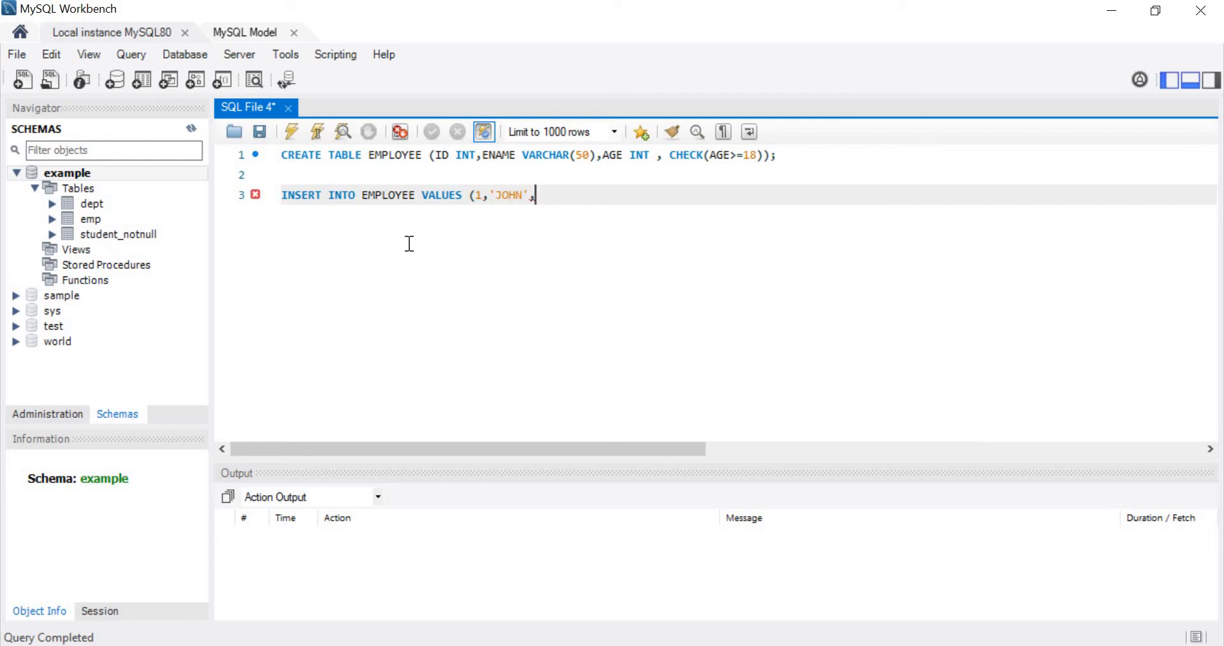
{"action": "type", "text": "20)"}
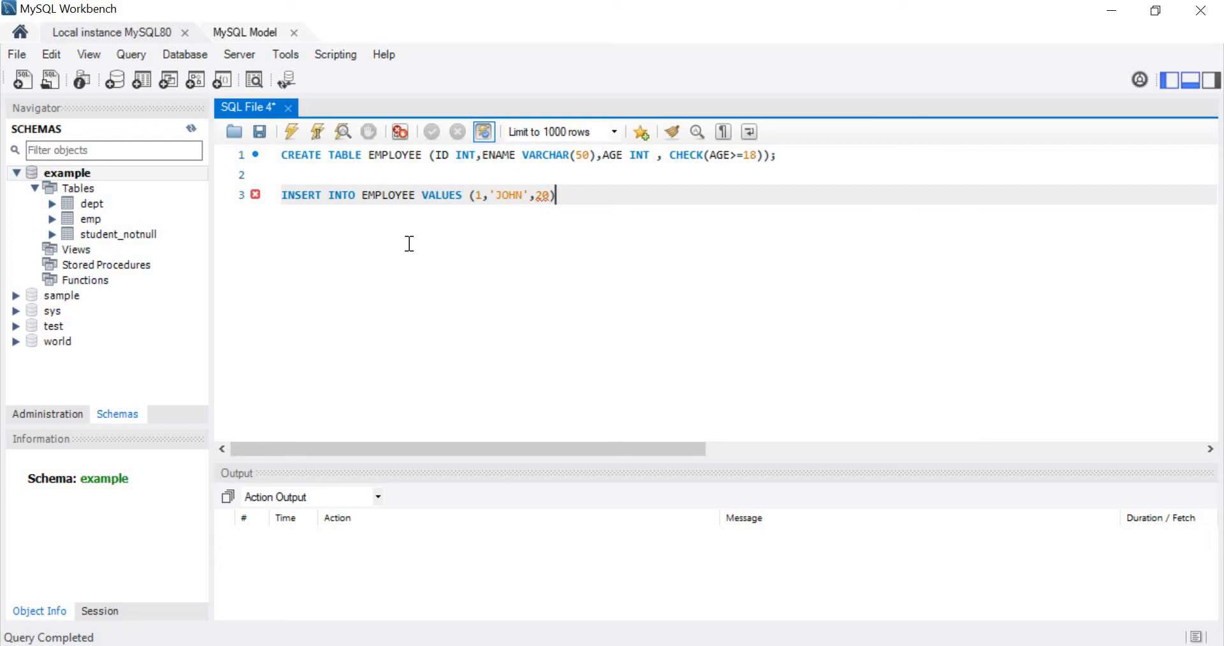
{"action": "type", "text": ";"}
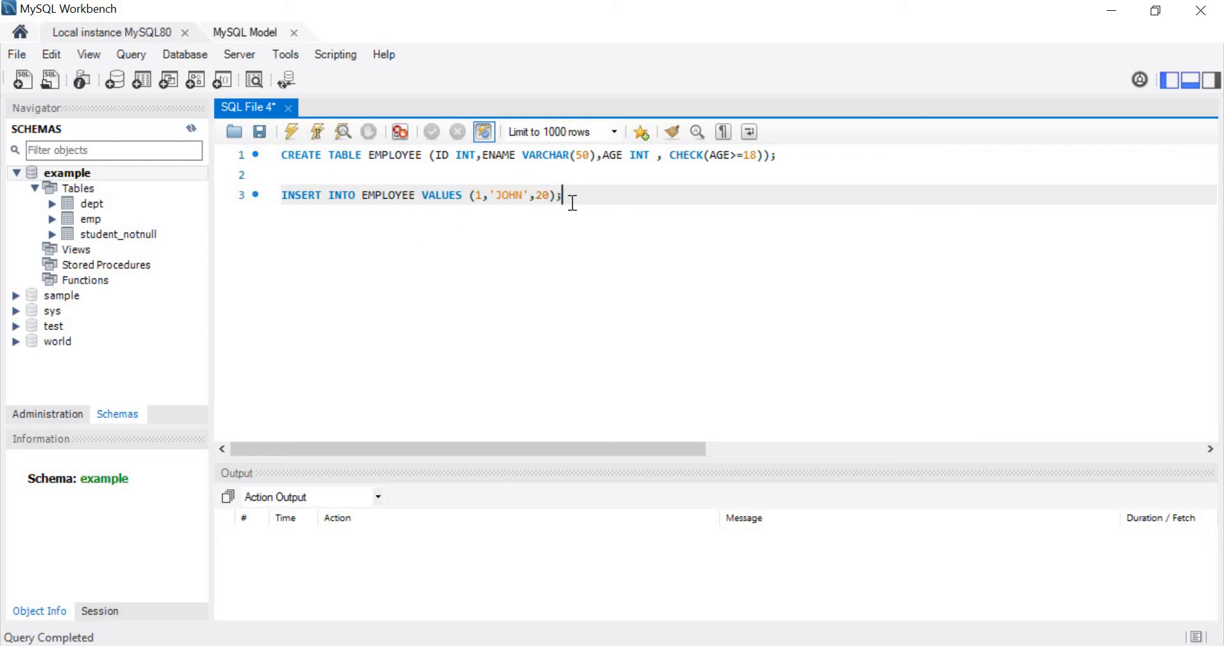
Duplicate the JOHN insert into inserts for 2 KATE aged 65 and 3 RAJ aged 17.
{"action": "triple_click", "coordinate": [421, 195]}
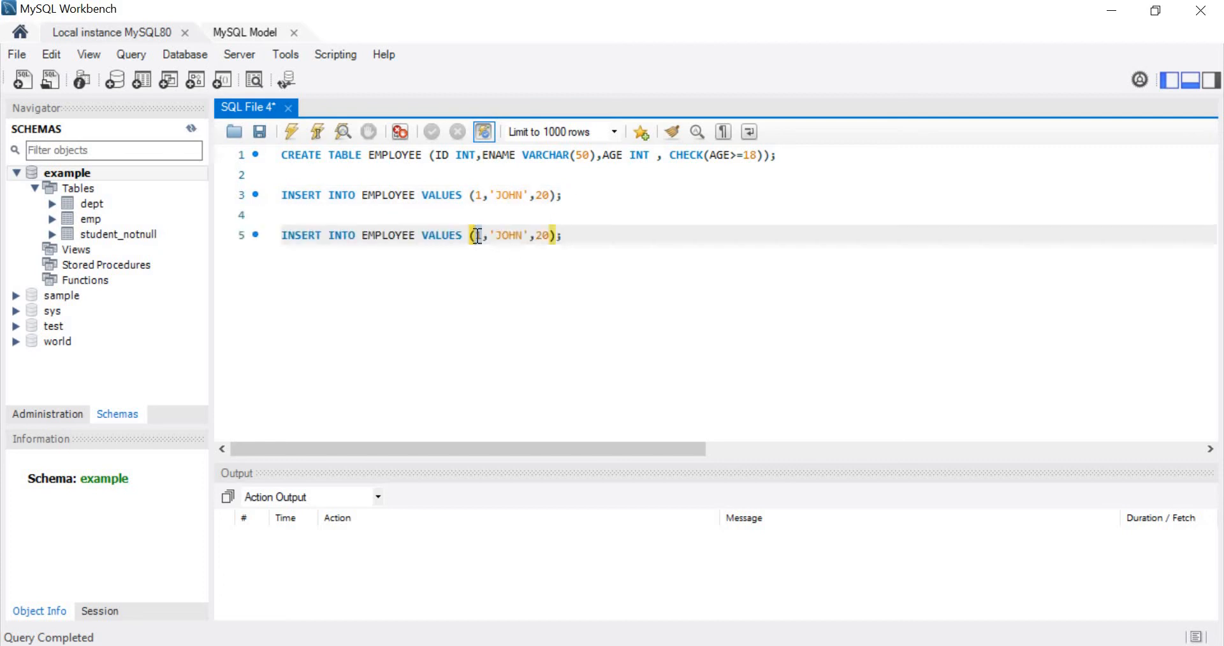
{"action": "type", "text": "2"}
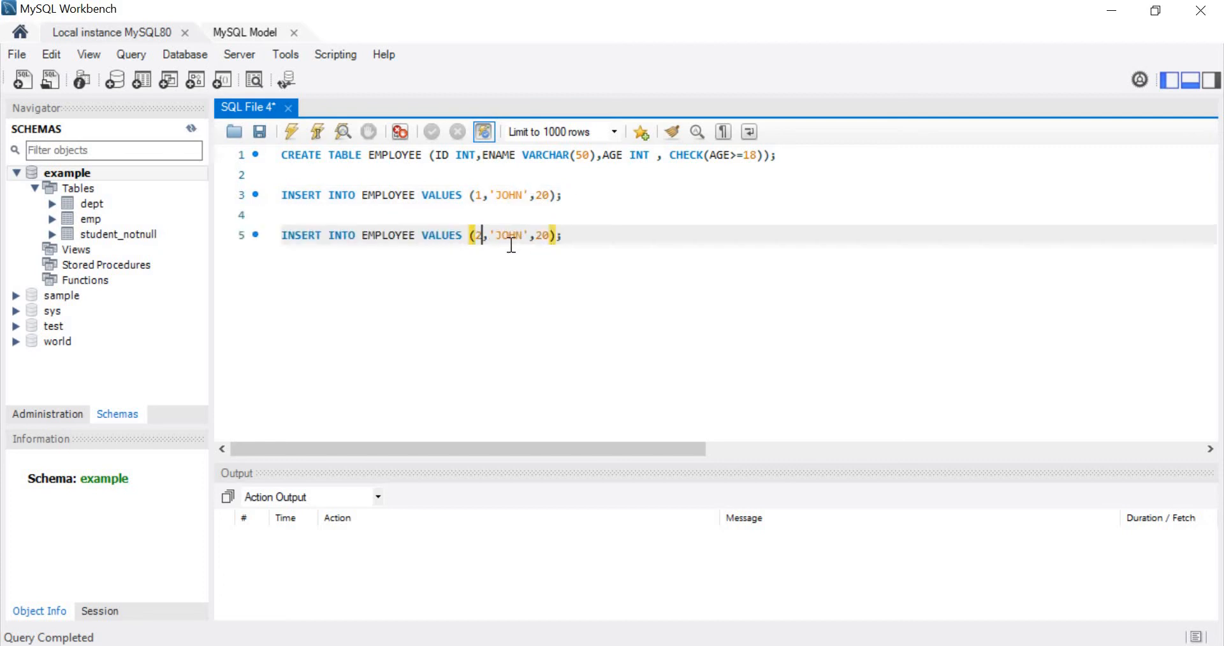
{"action": "type", "text": "KA"}
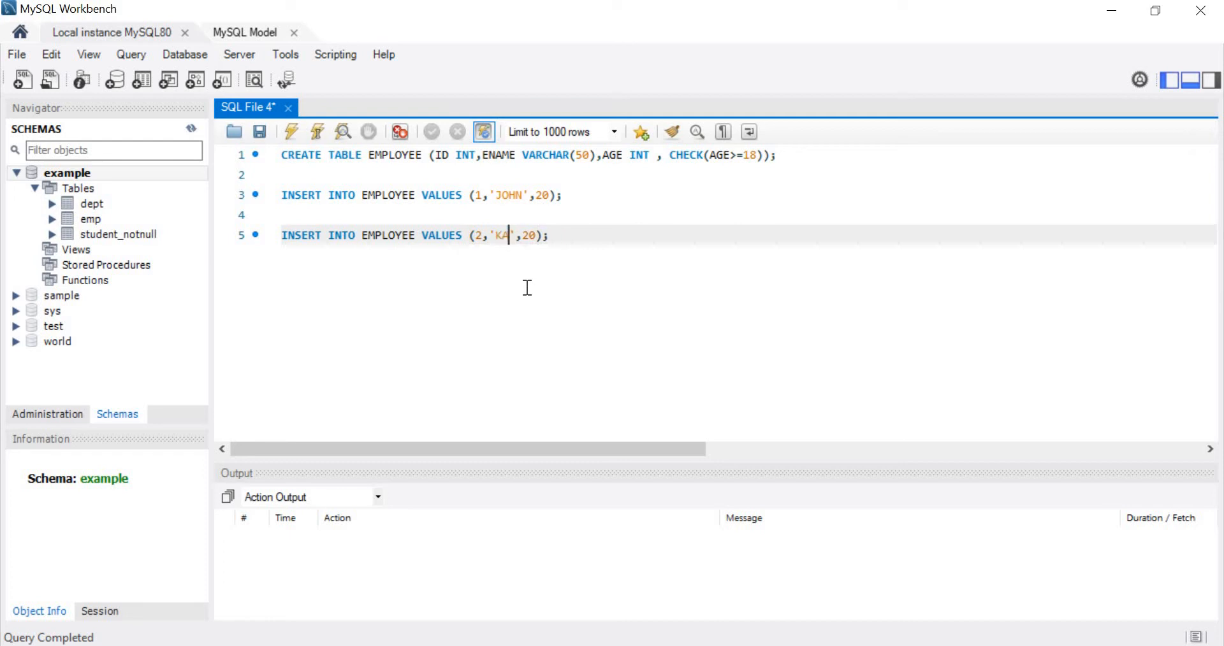
{"action": "type", "text": "TE"}
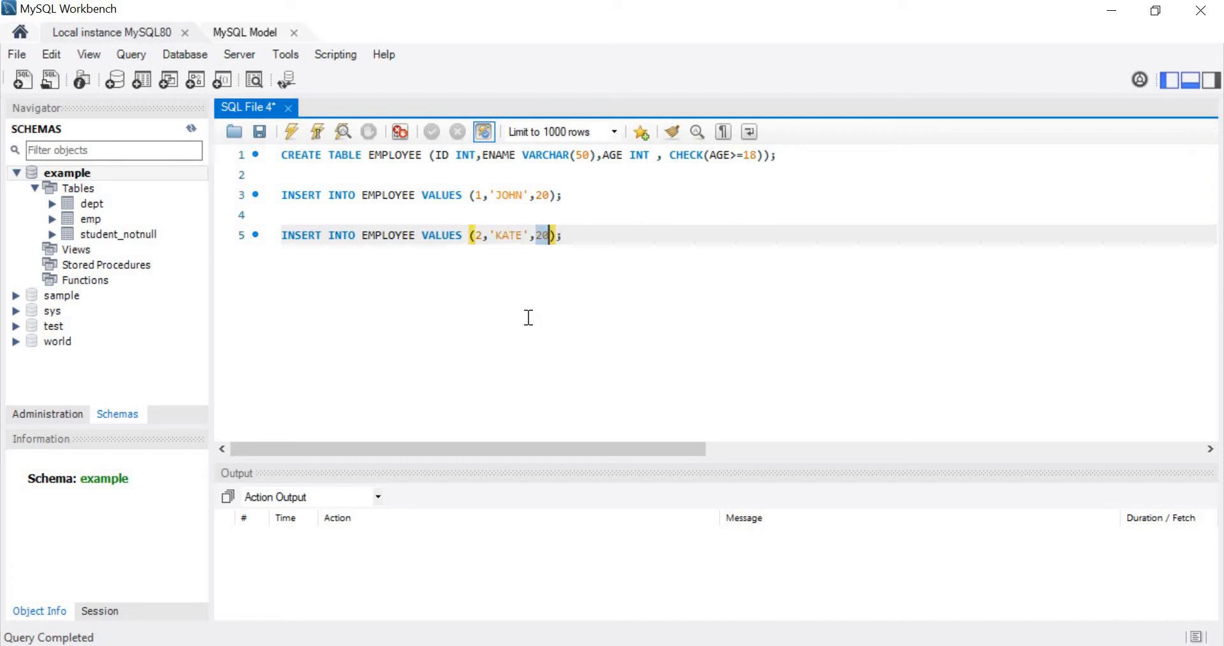
{"action": "type", "text": "65"}
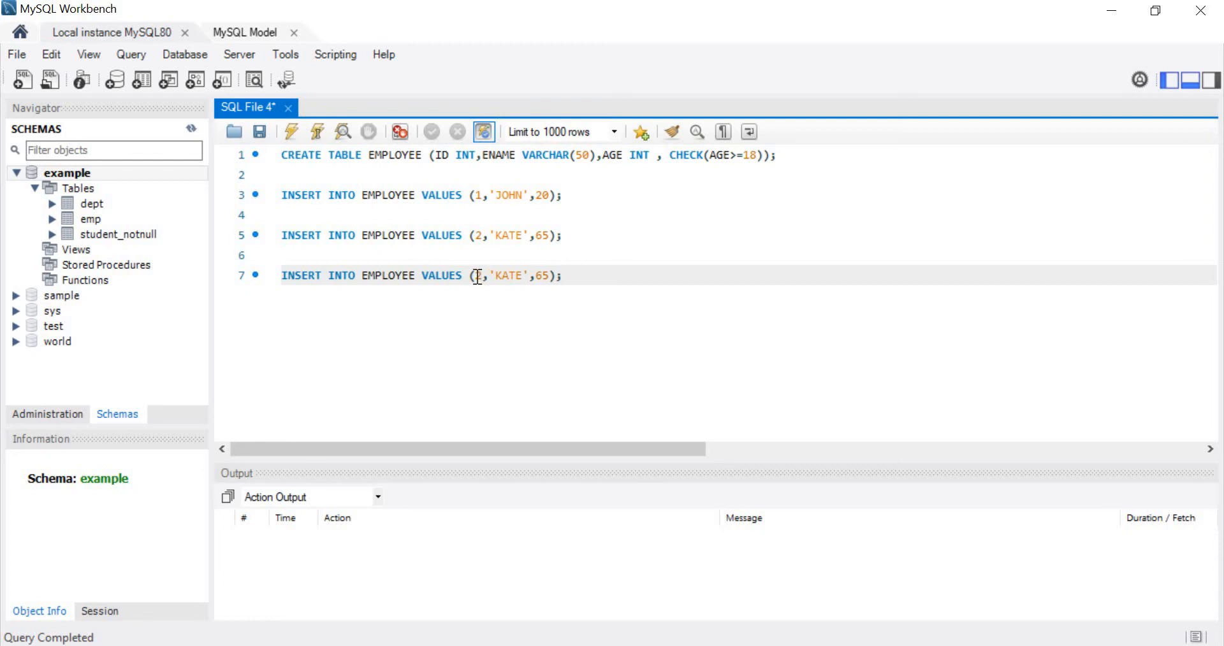
{"action": "type", "text": "3"}
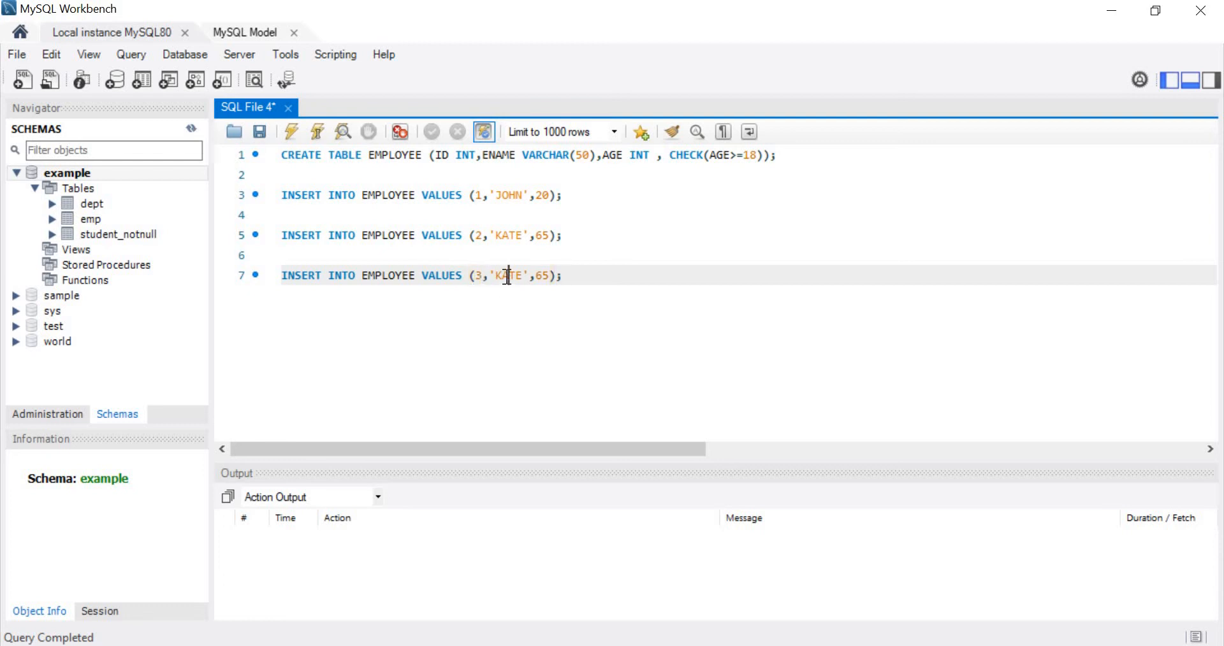
{"action": "type", "text": "RAJ"}
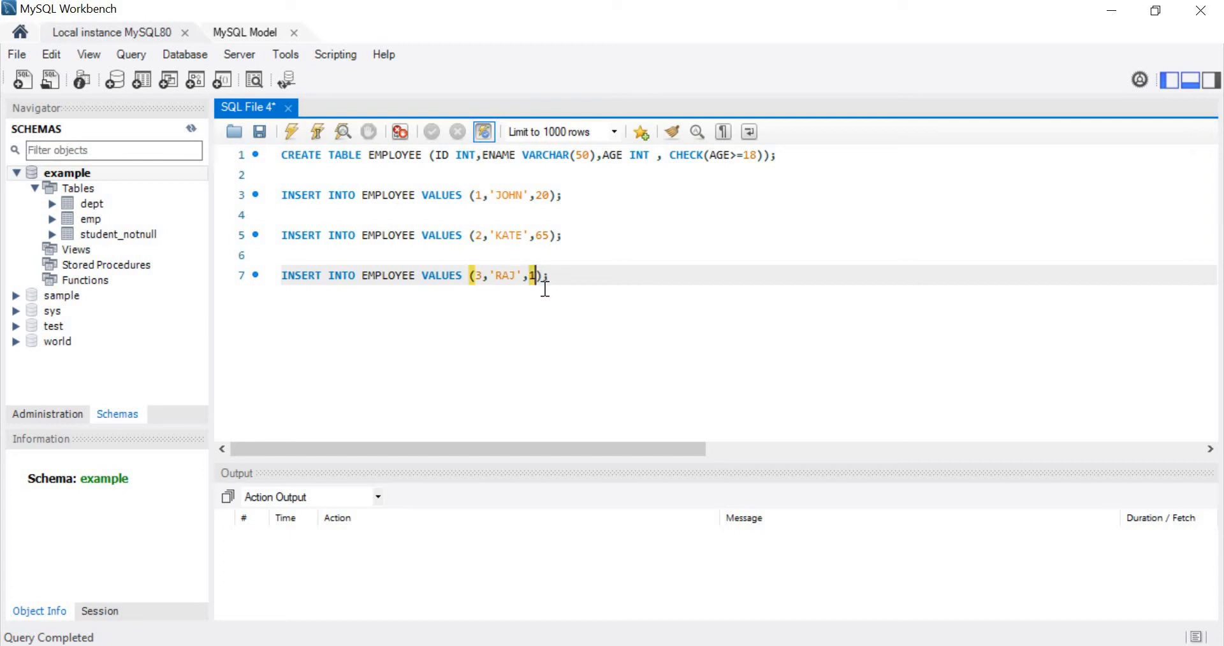
{"action": "type", "text": "7"}
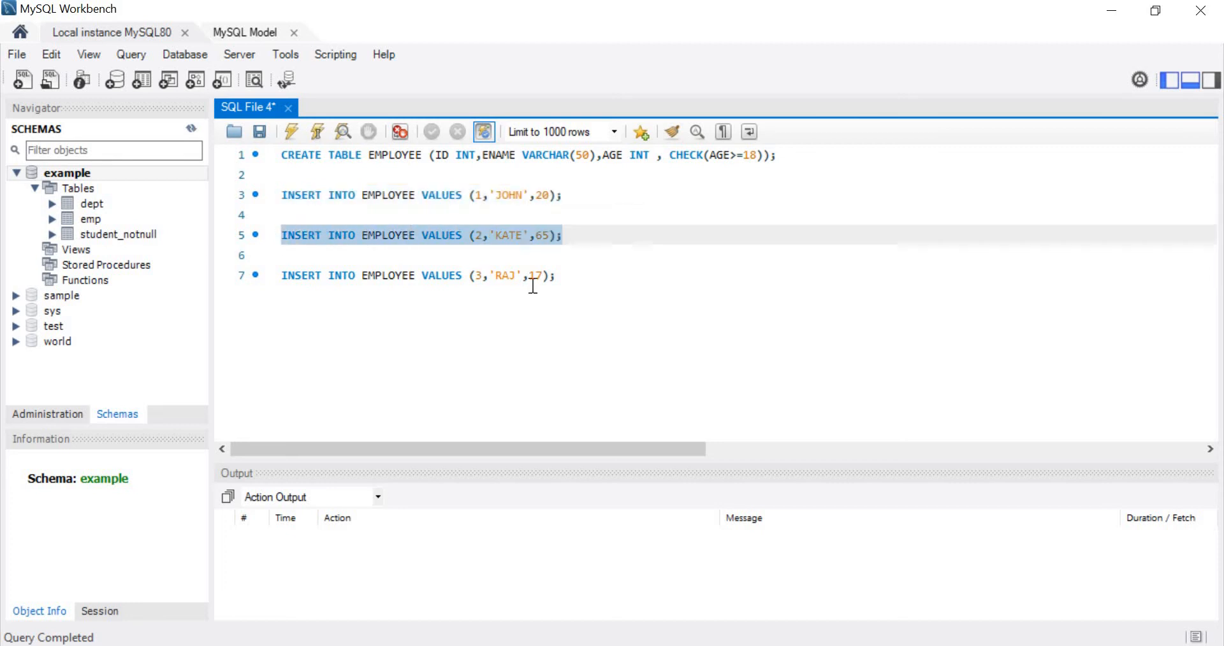
Execute only the JOHN aged 20 insert, adding one row to EMPLOYEE.
{"action": "left_click", "coordinate": [416, 275]}
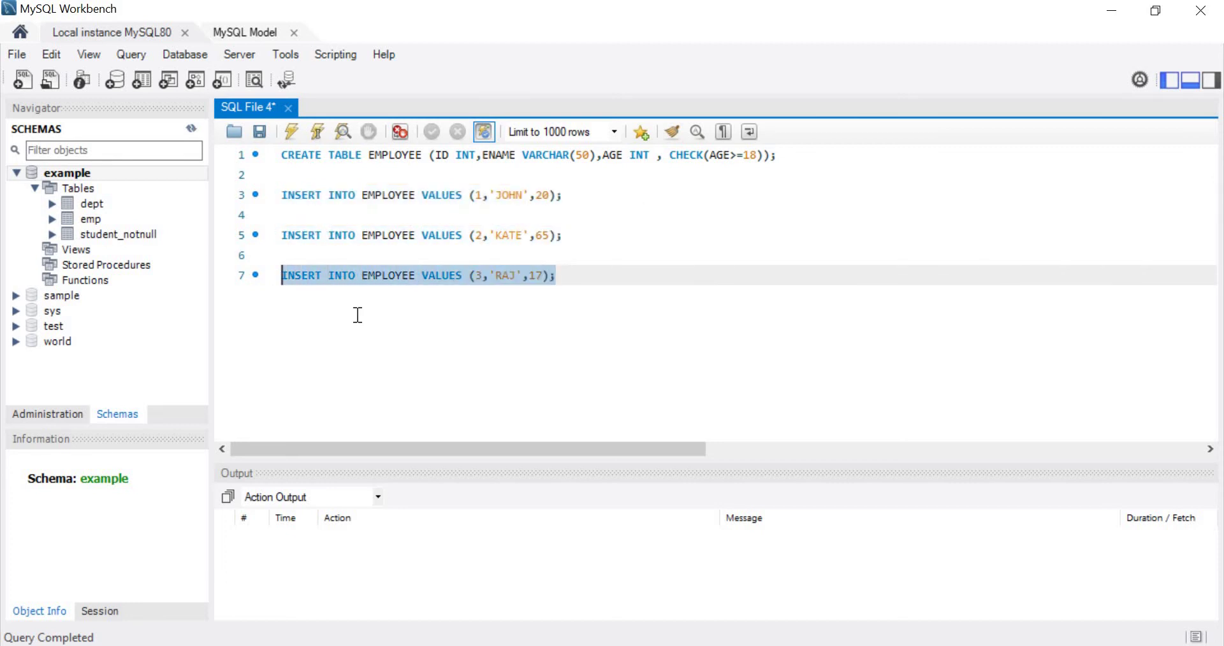
{"action": "left_click", "coordinate": [421, 195]}
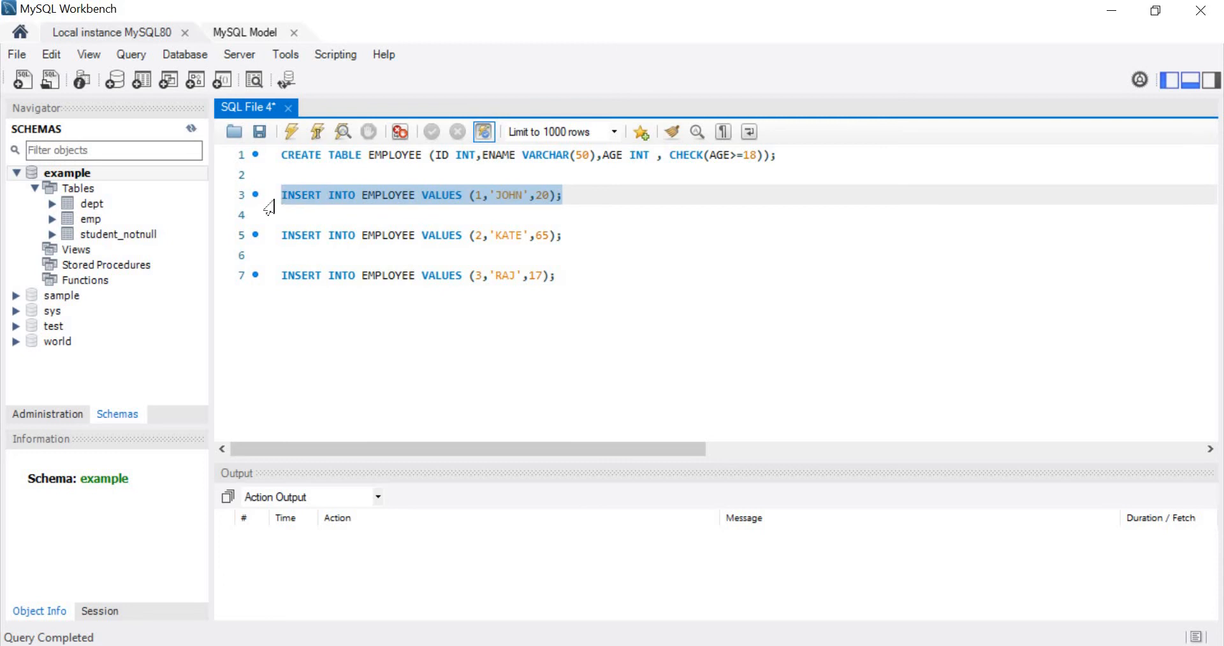
{"action": "mouse_move", "coordinate": [291, 130]}
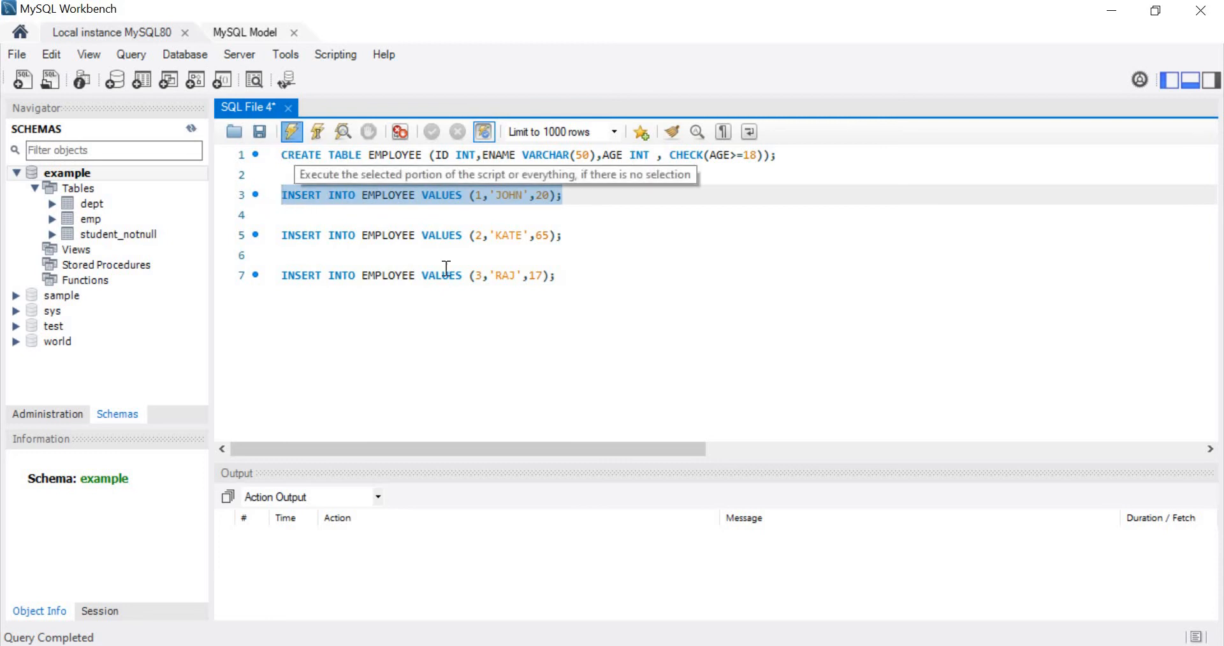
{"action": "left_click", "coordinate": [291, 131]}
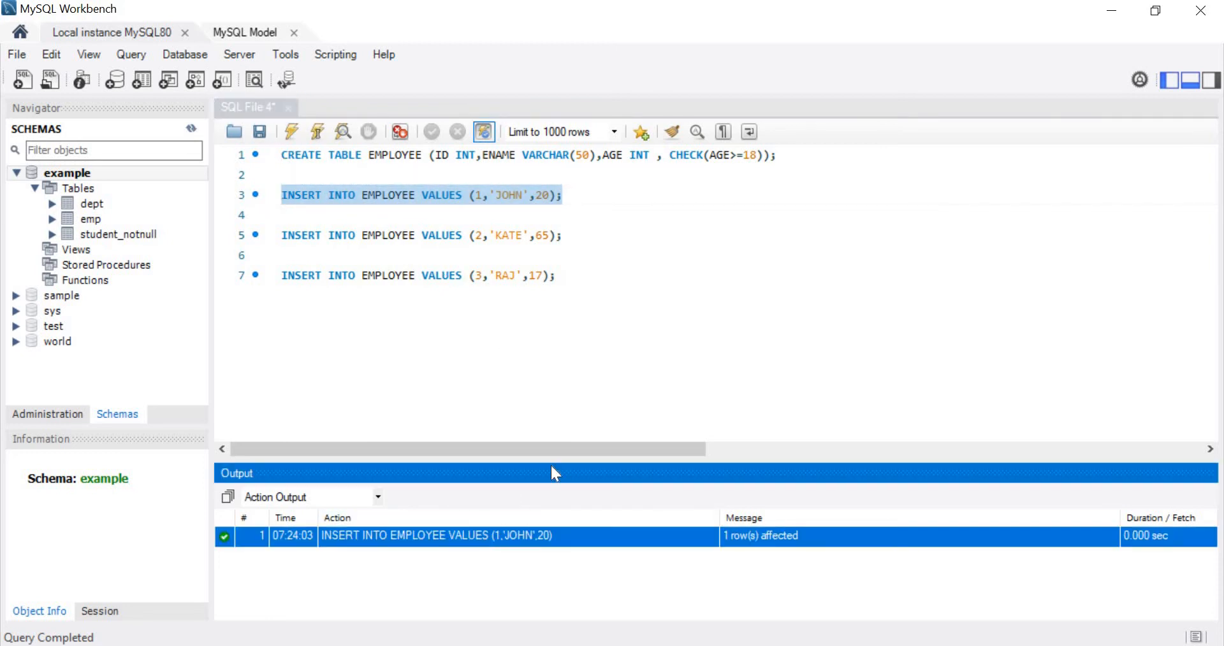
{"action": "mouse_move", "coordinate": [383, 156]}
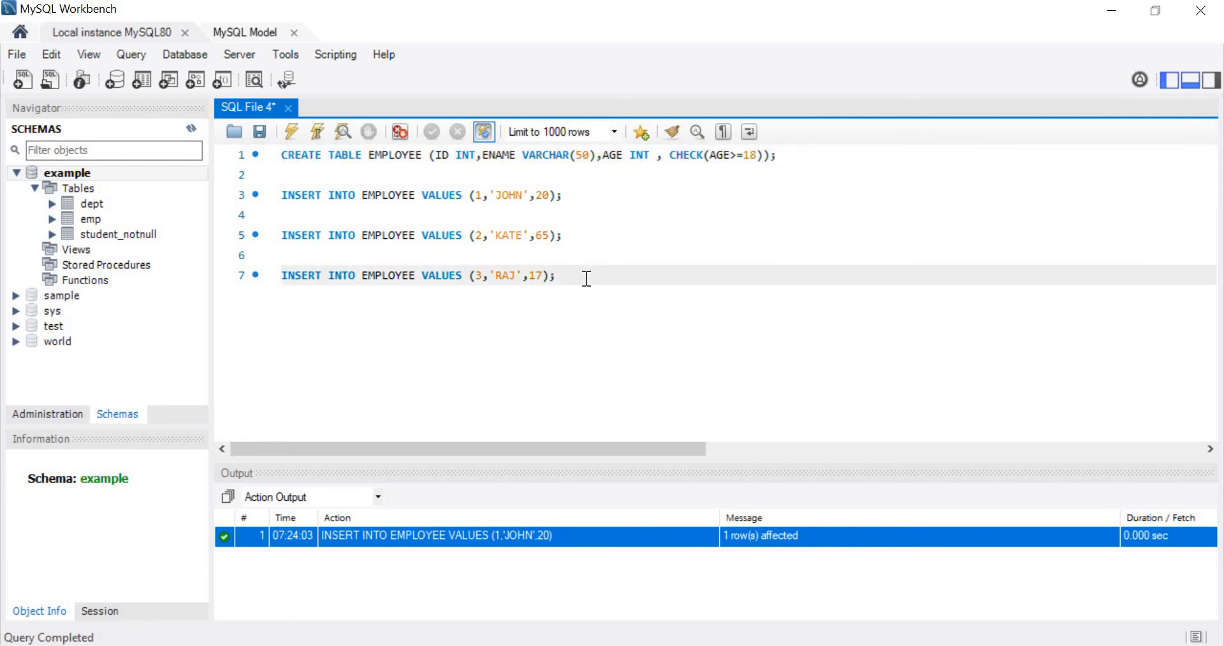
Run SELECT * FROM EMPLOYEE; to list JOHN 20 and KATE 65.
{"action": "type", "text": "SELECT *"}
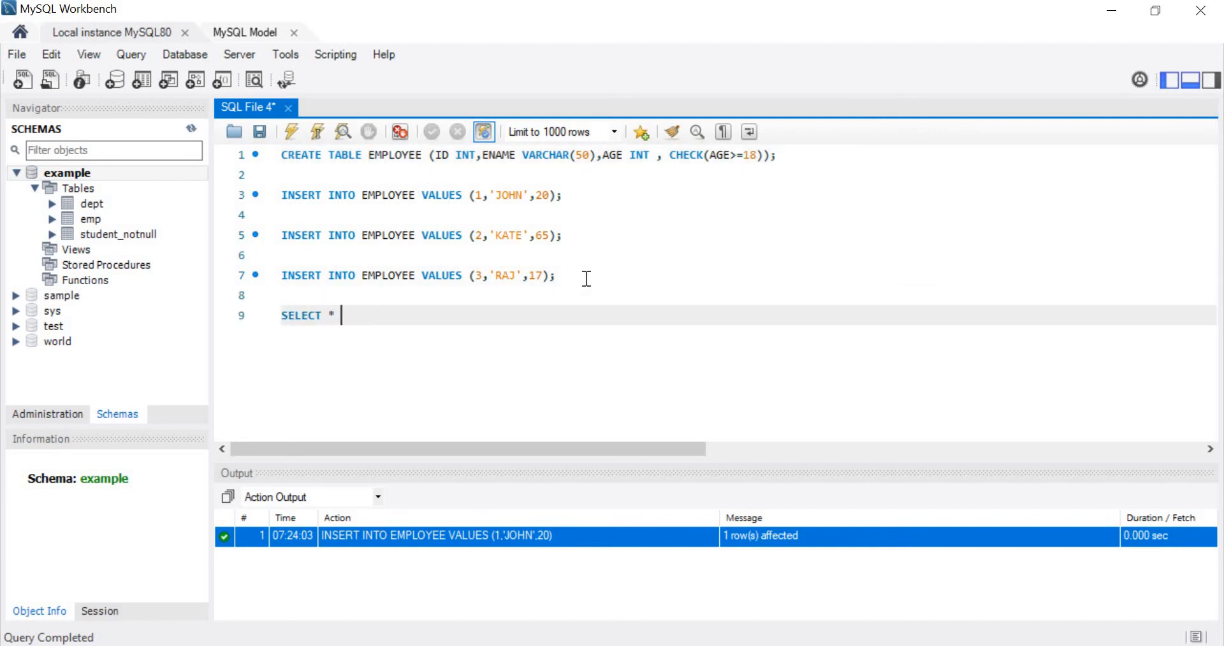
{"action": "type", "text": "FROM EMPLOYEE;"}
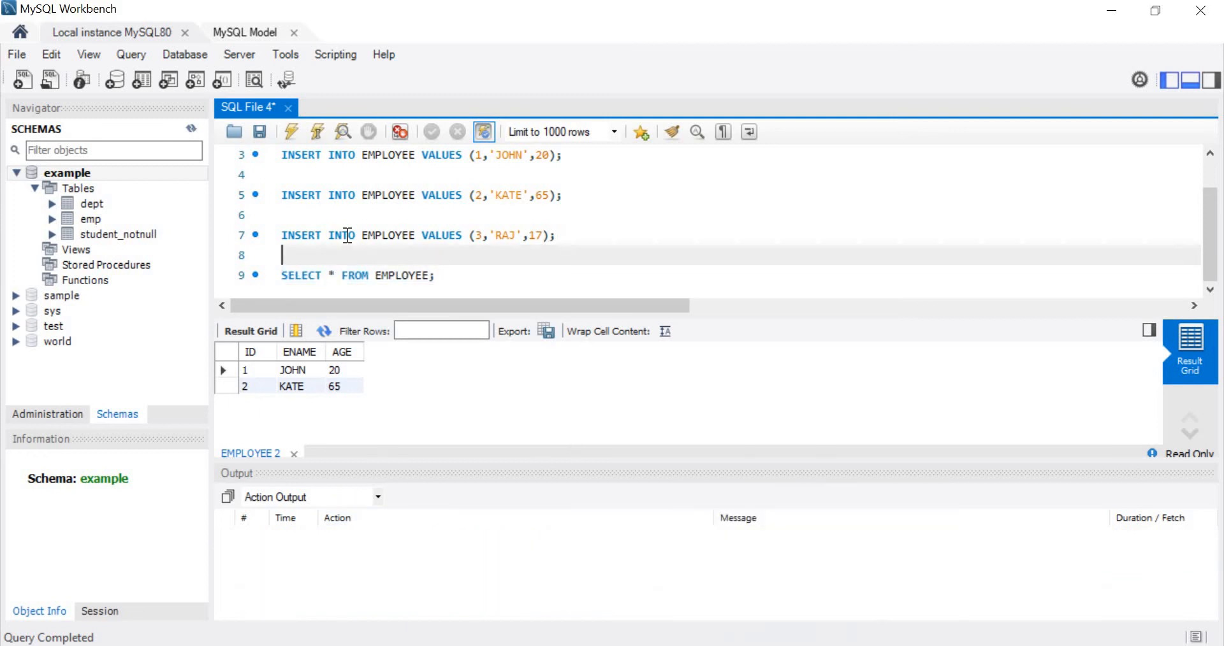
Run RAJ's age-17 insert twice, each failing with error 3819 on employee_chk_1.
{"action": "left_click", "coordinate": [293, 132]}
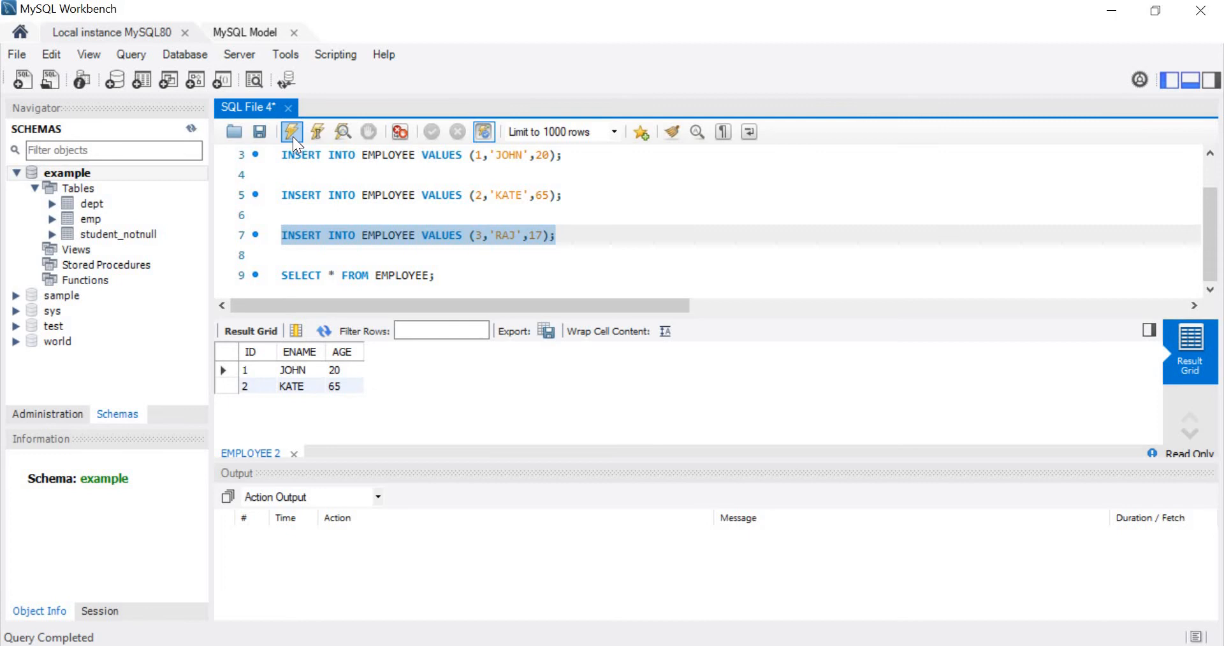
{"action": "left_click", "coordinate": [292, 131]}
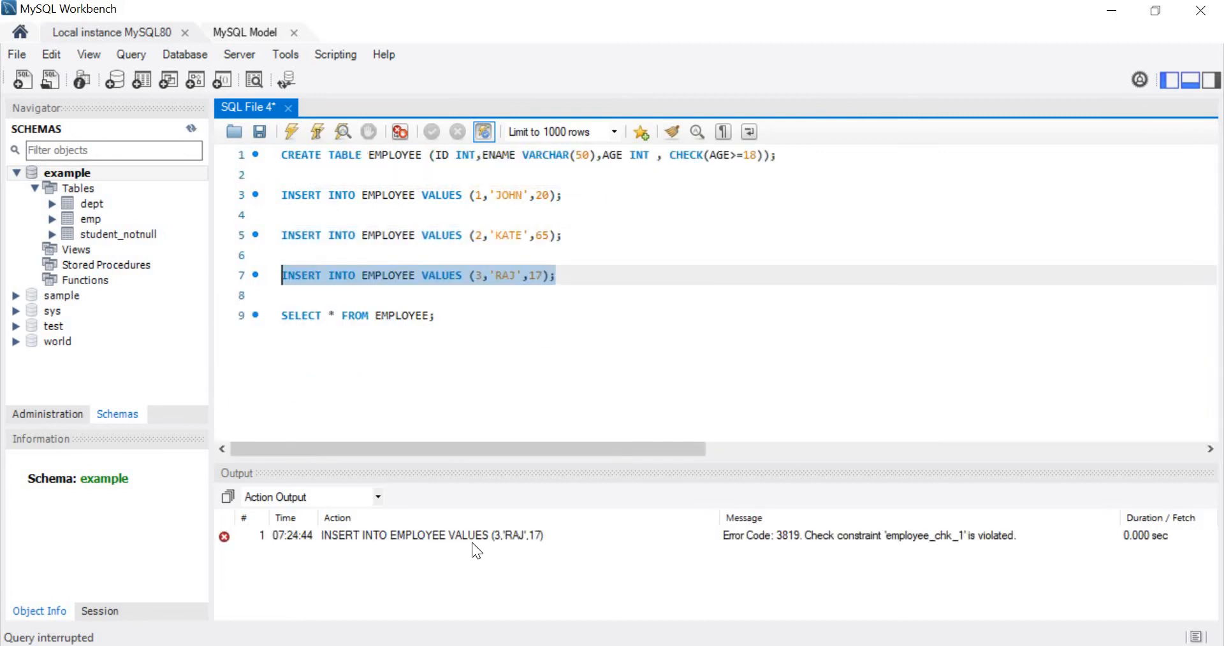
{"action": "left_click", "coordinate": [429, 536]}
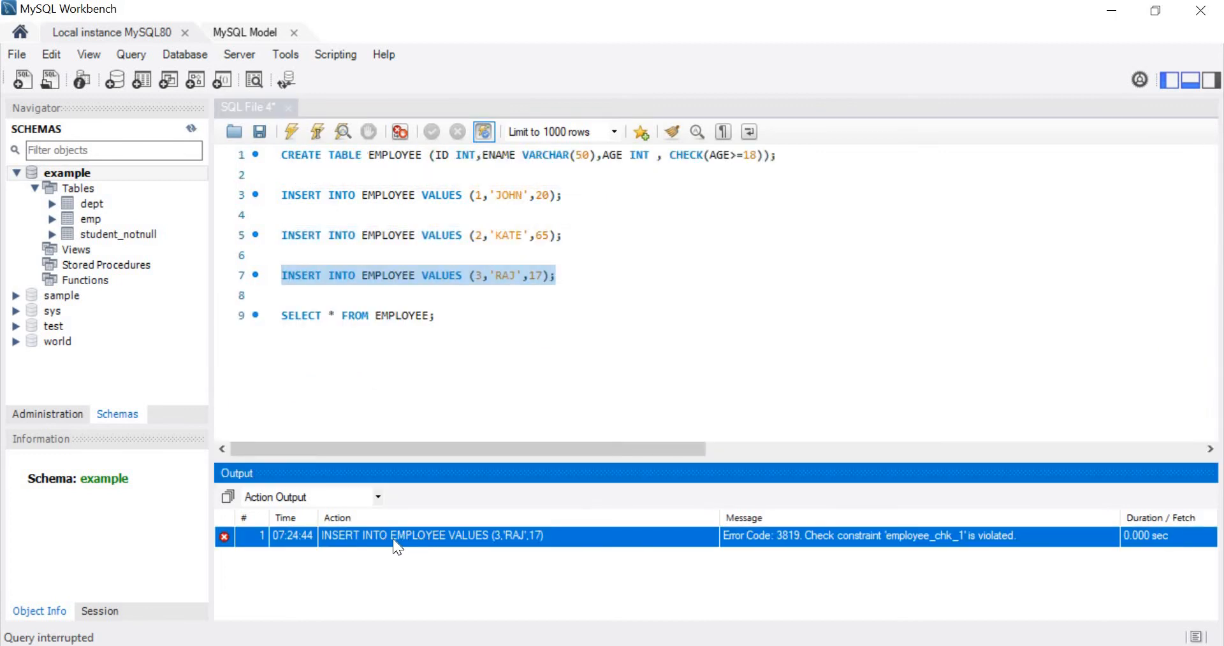
{"action": "mouse_move", "coordinate": [479, 549]}
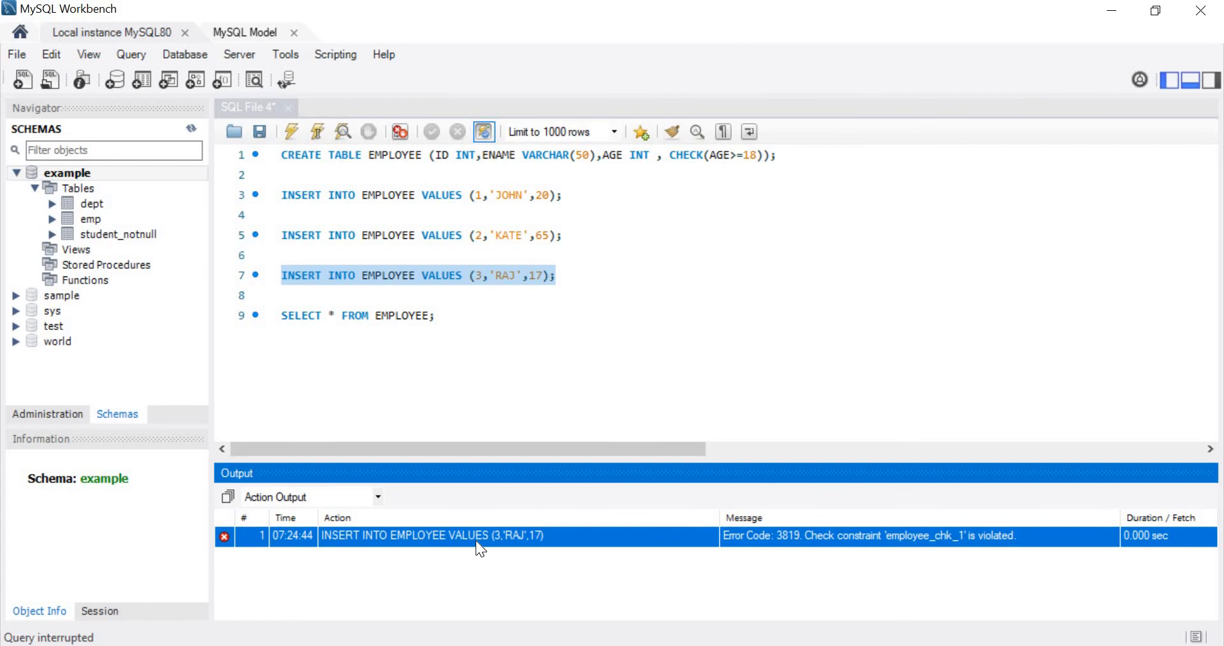
{"action": "mouse_move", "coordinate": [839, 546]}
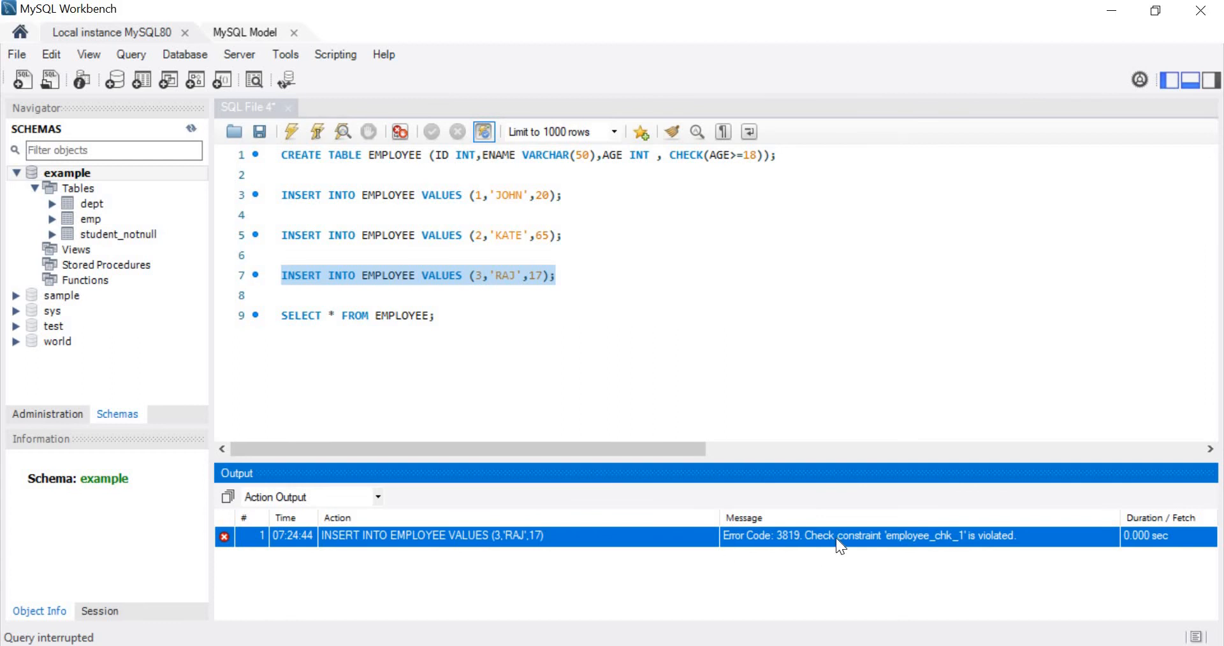
{"action": "mouse_move", "coordinate": [559, 329]}
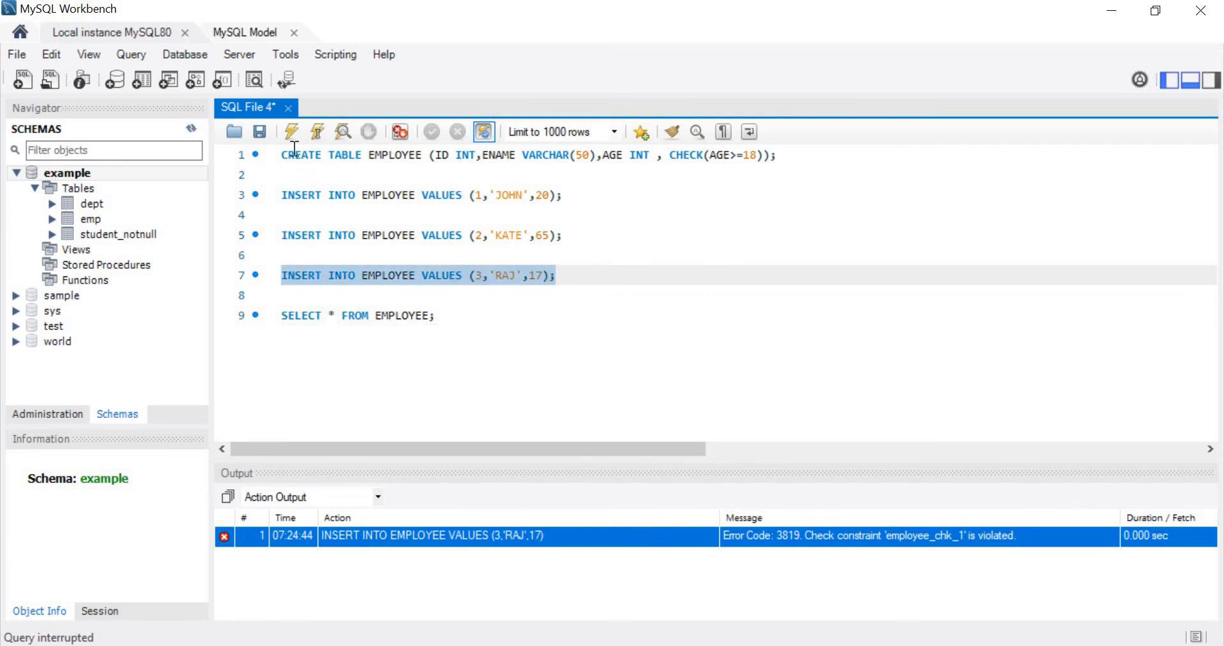
{"action": "left_click", "coordinate": [317, 132]}
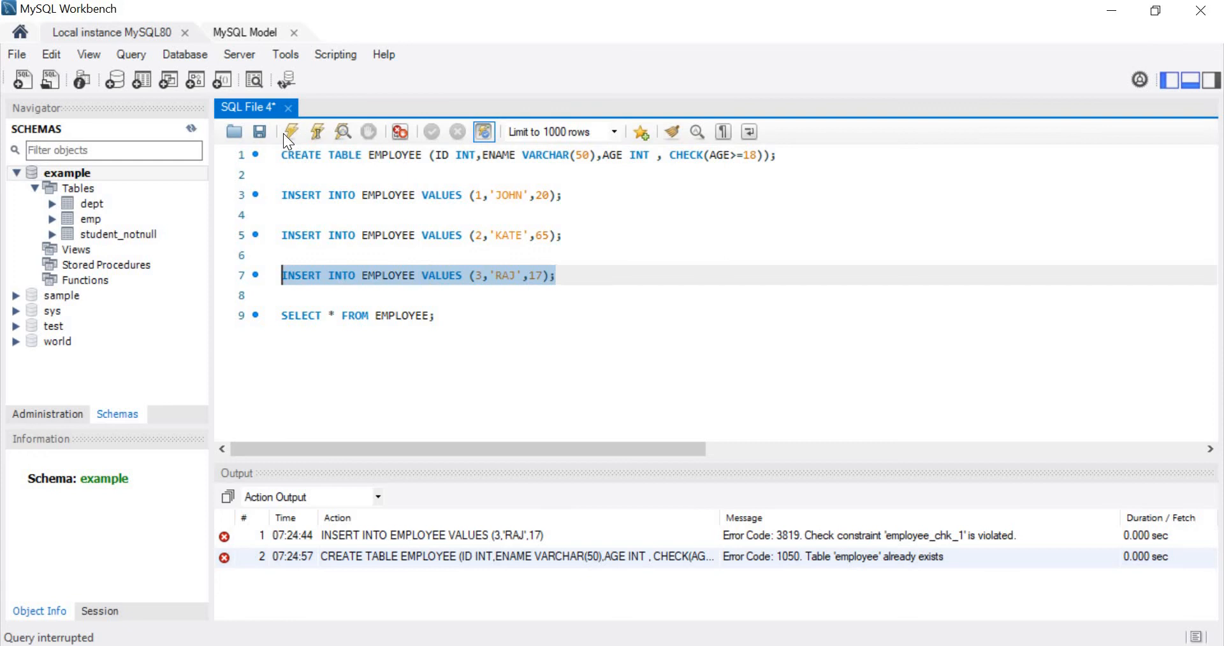
{"action": "left_click", "coordinate": [317, 131]}
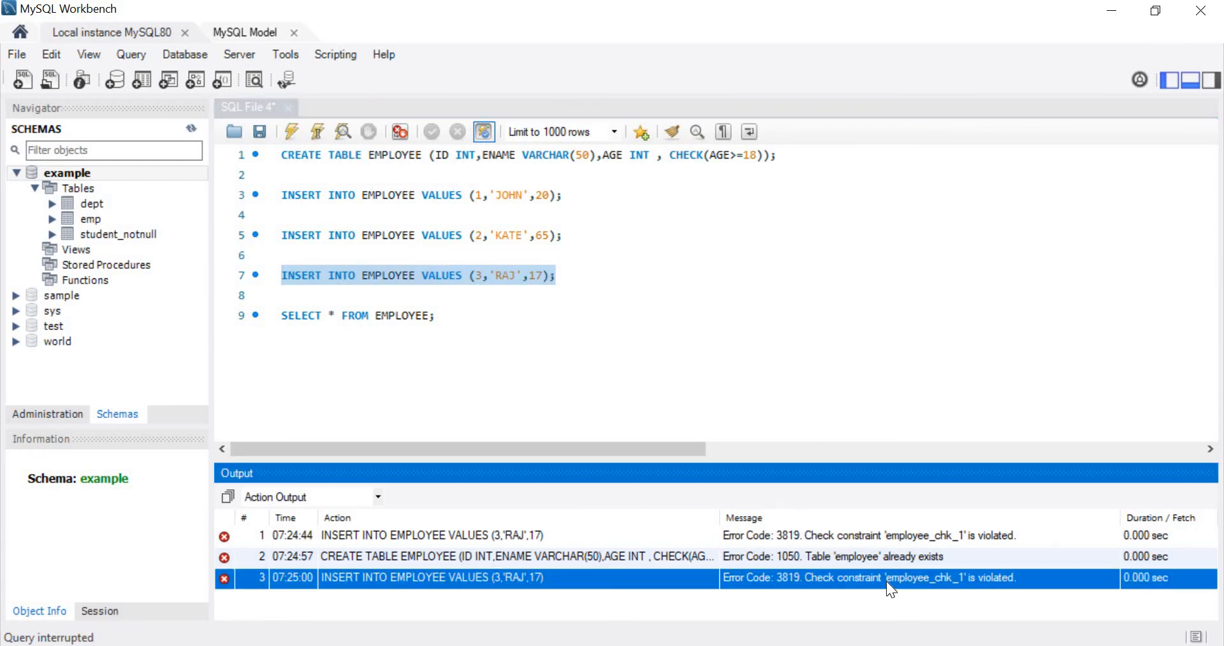
{"action": "left_click", "coordinate": [533, 276]}
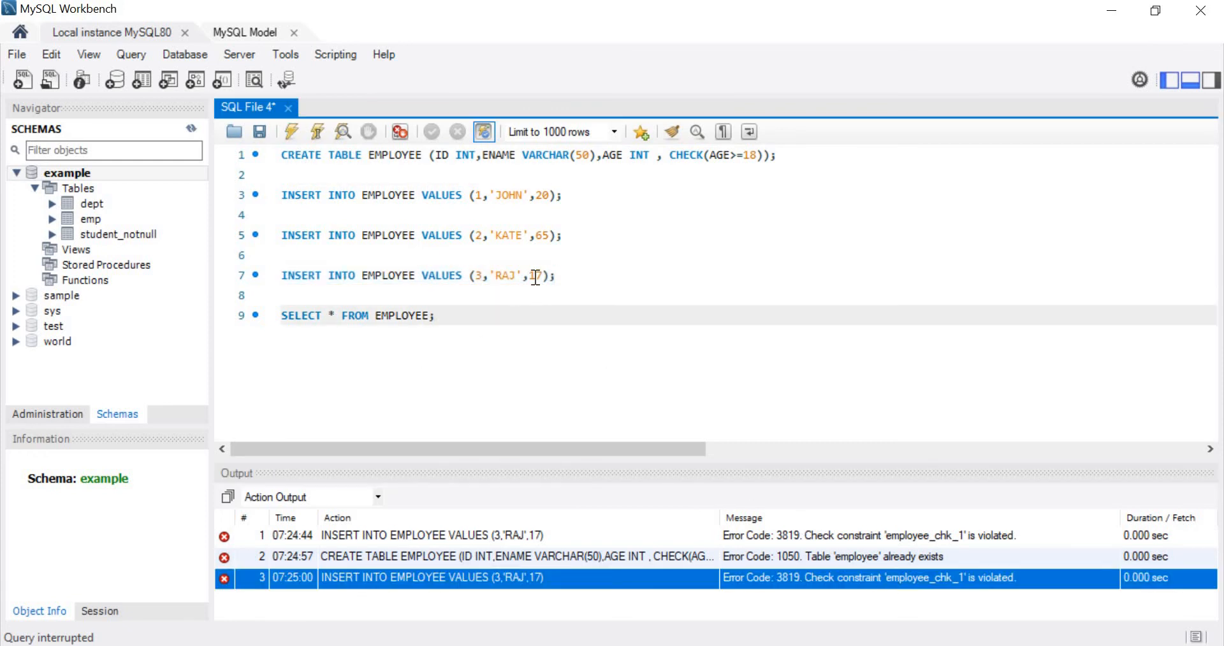
Change RAJ's age to 18, insert it, and list EMPLOYEE: JOHN 20, KATE 65, RAJ 18.
{"action": "double_click", "coordinate": [536, 275]}
{"action": "type", "text": "8"}
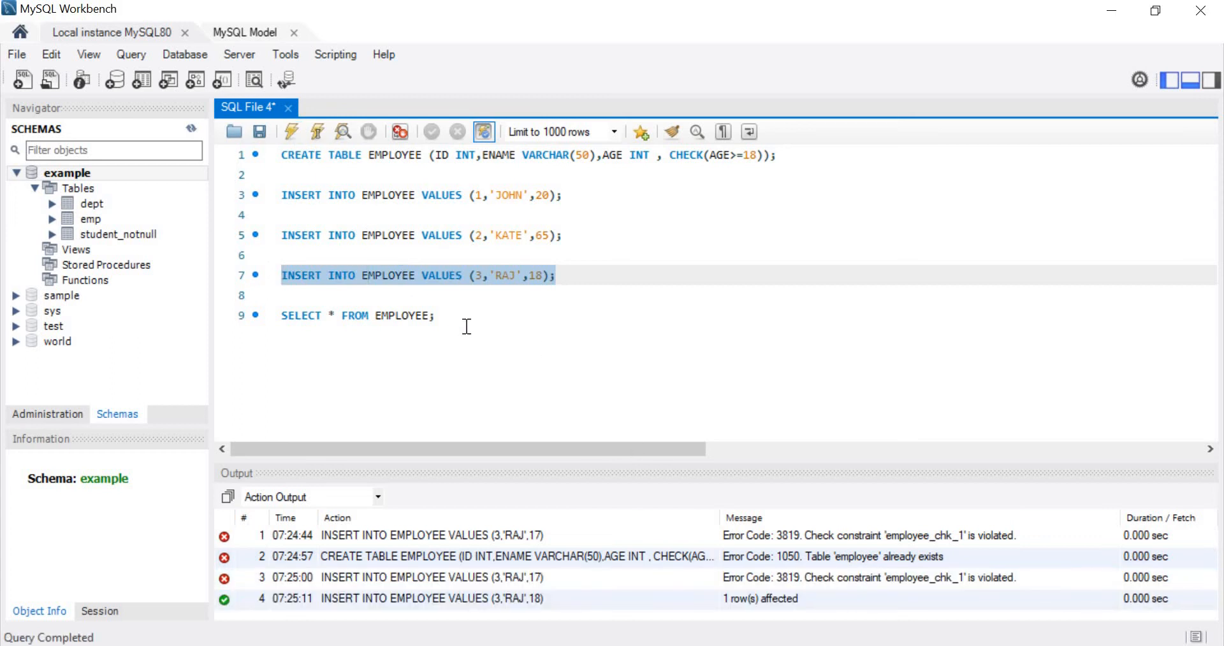
{"action": "left_click", "coordinate": [434, 315]}
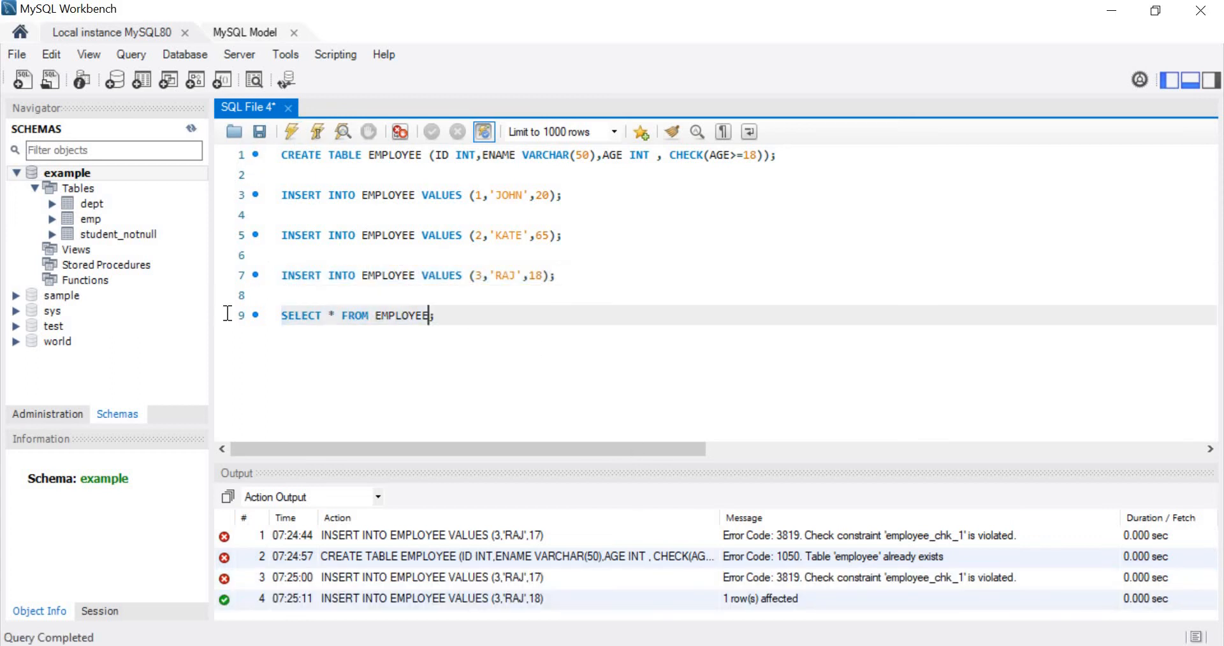
{"action": "left_click", "coordinate": [317, 132]}
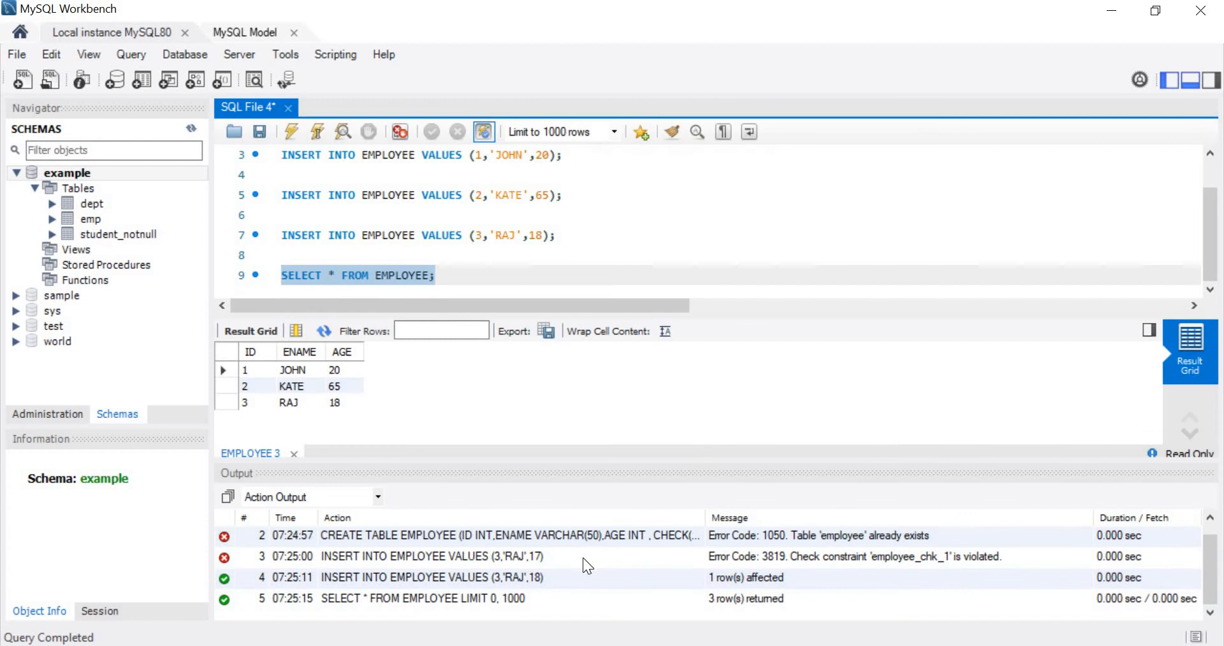
{"action": "left_click", "coordinate": [653, 215]}
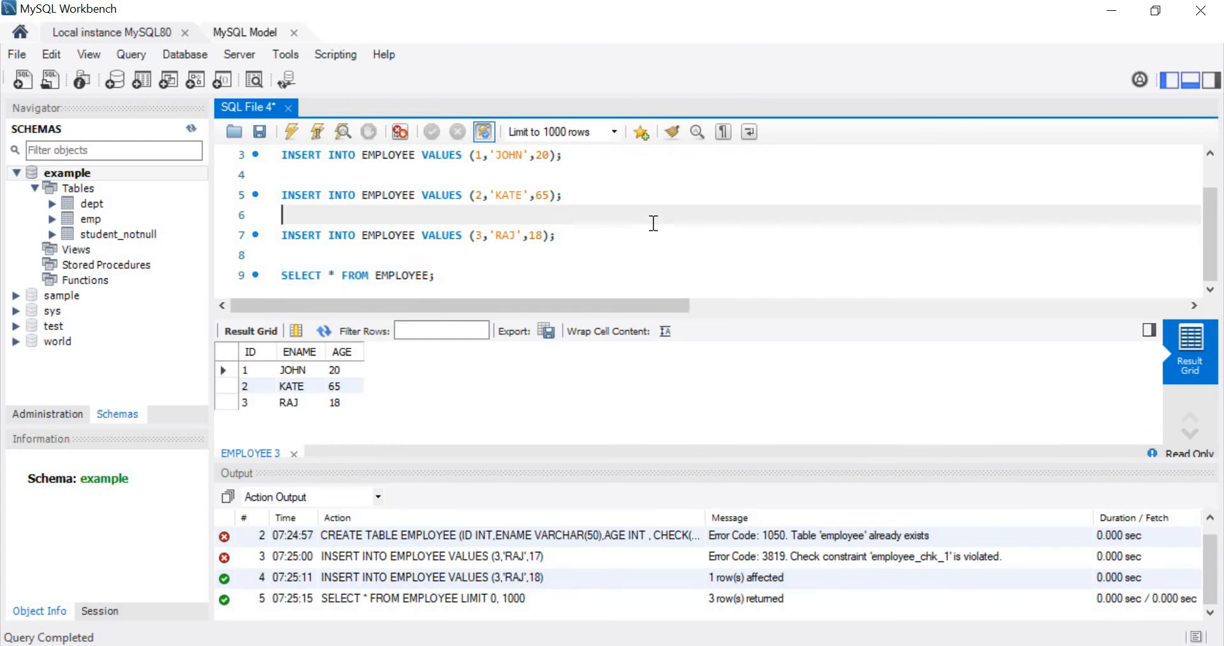
{"action": "scroll", "scroll_direction": "up", "scroll_amount": 3}
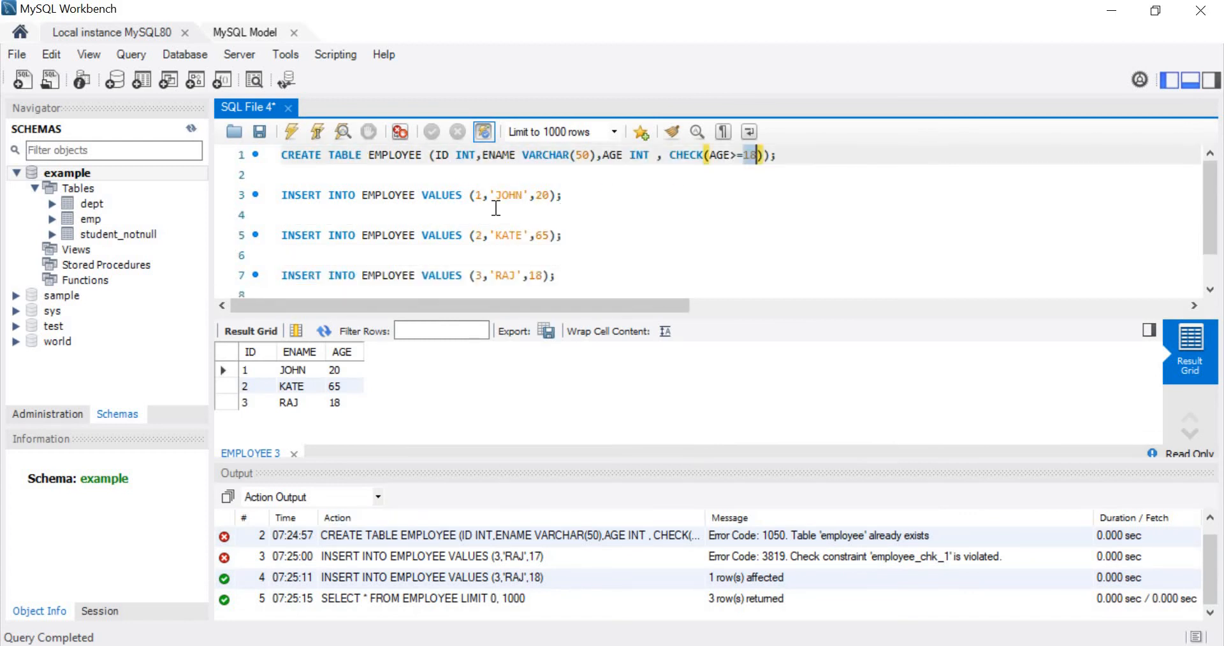
{"action": "left_click", "coordinate": [343, 403]}
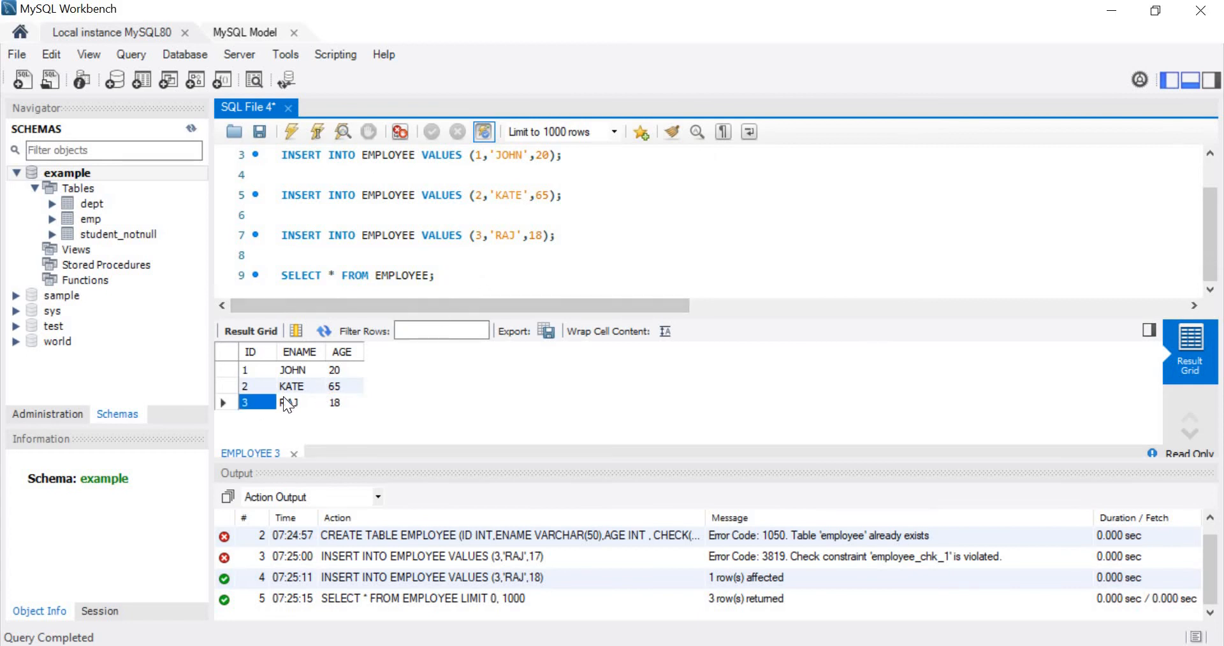
Rename the table to EMPLOYEE_CHK with CHECK(AGE BETWEEN 18 and 60) and execute it.
{"action": "left_click", "coordinate": [341, 387]}
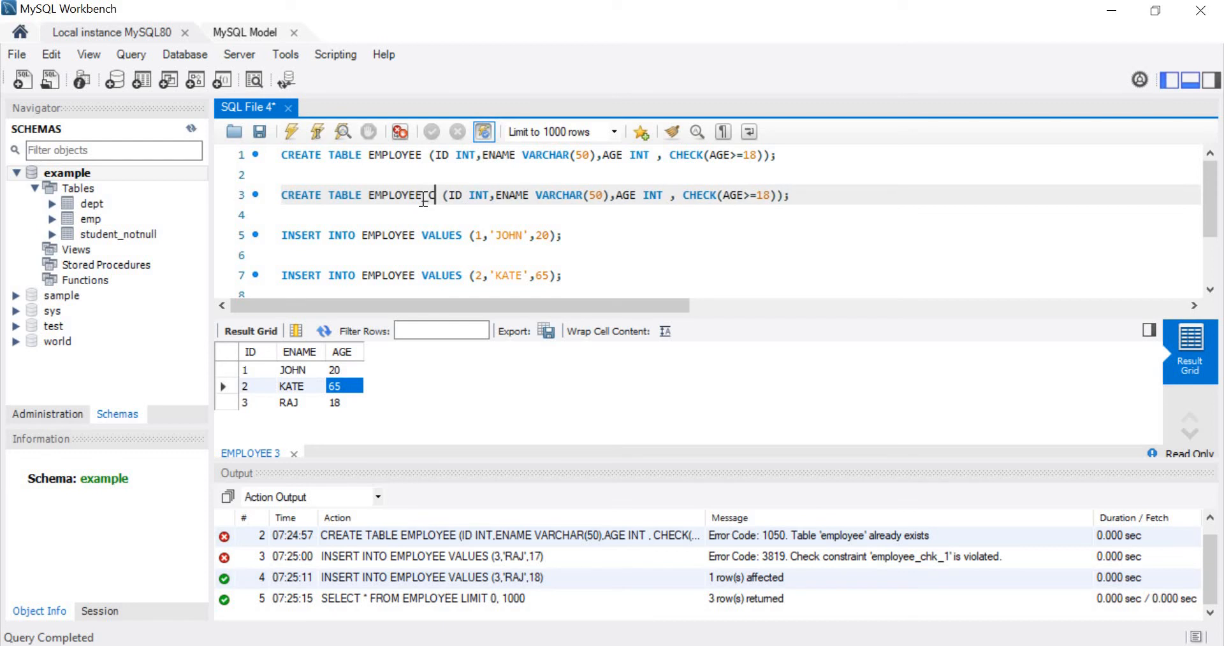
{"action": "type", "text": "_CHK"}
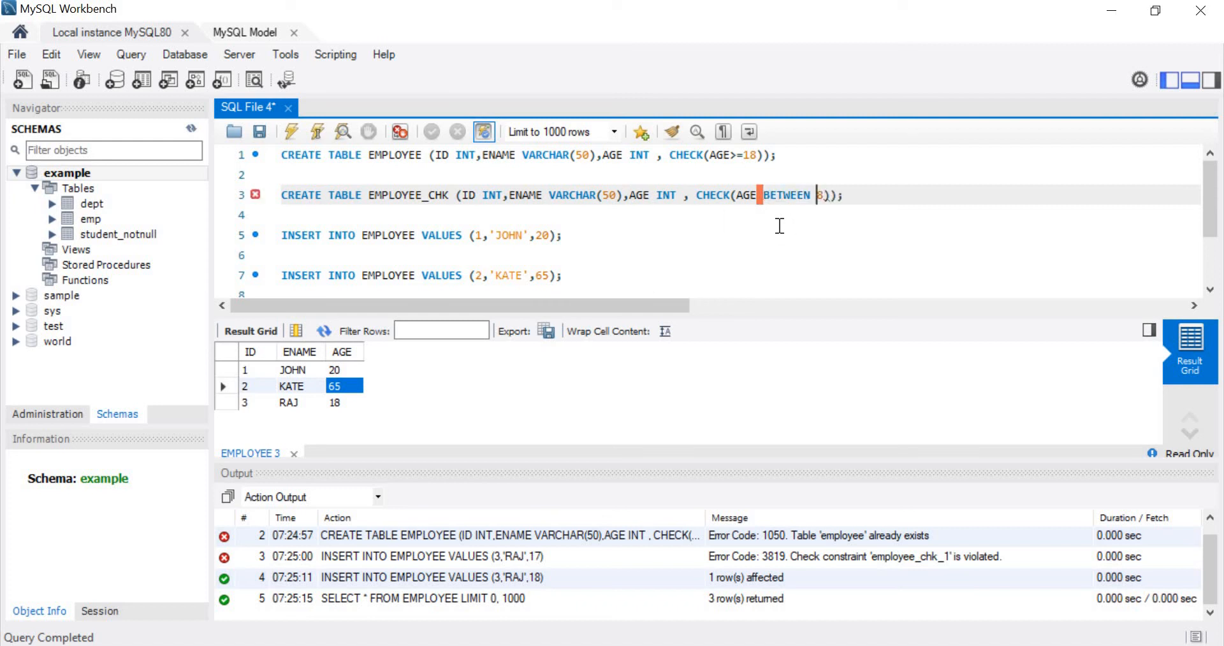
{"action": "type", "text": "18"}
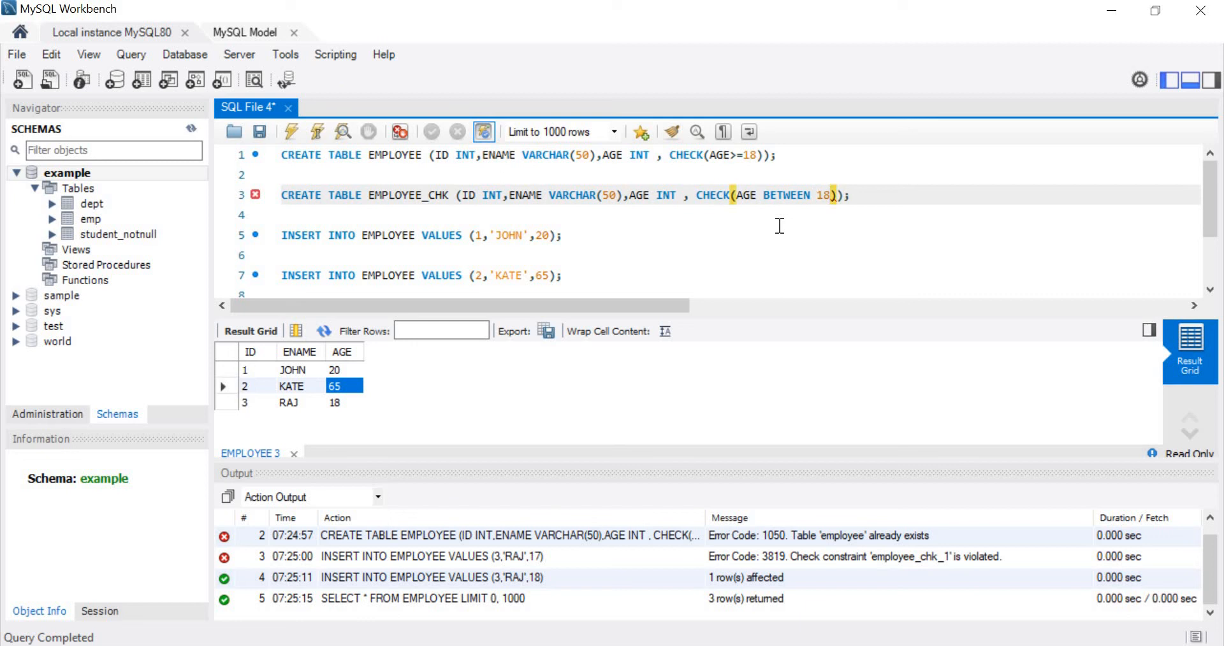
{"action": "type", "text": "and"}
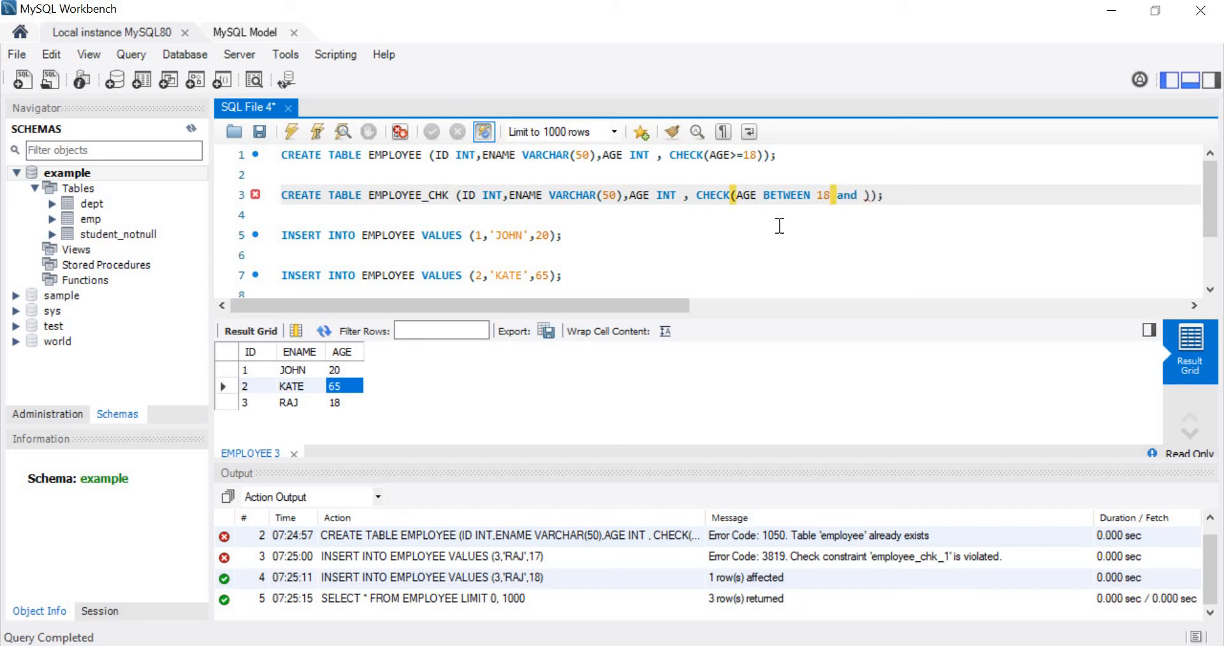
{"action": "type", "text": "60"}
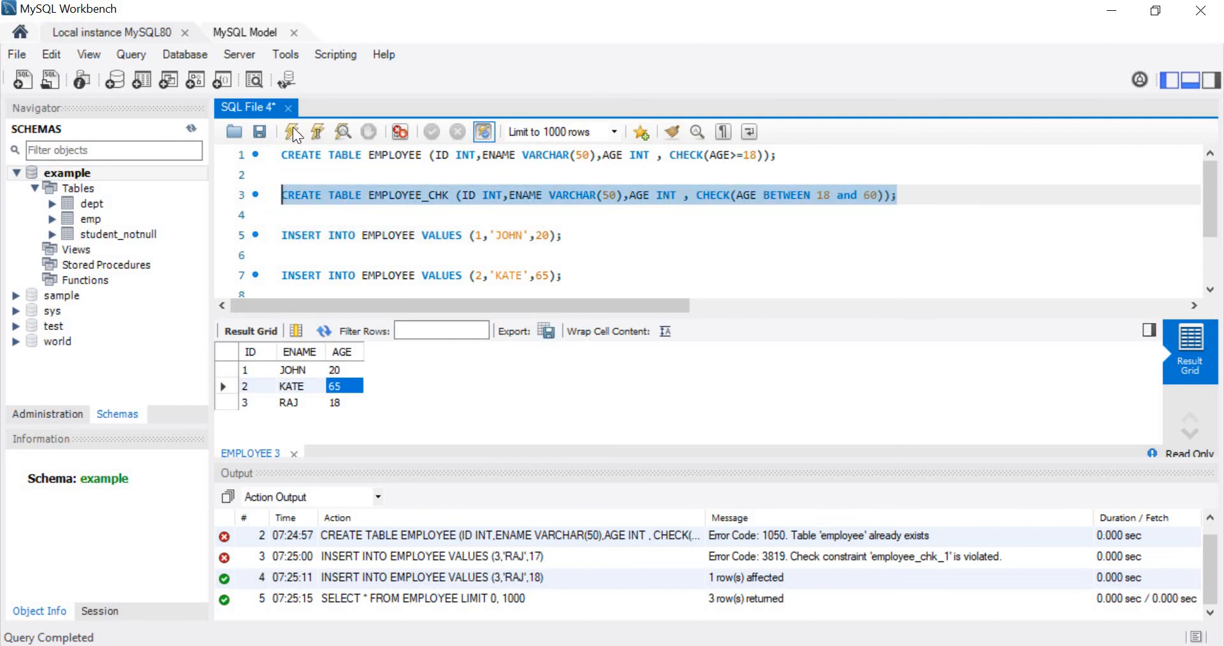
{"action": "mouse_move", "coordinate": [295, 132]}
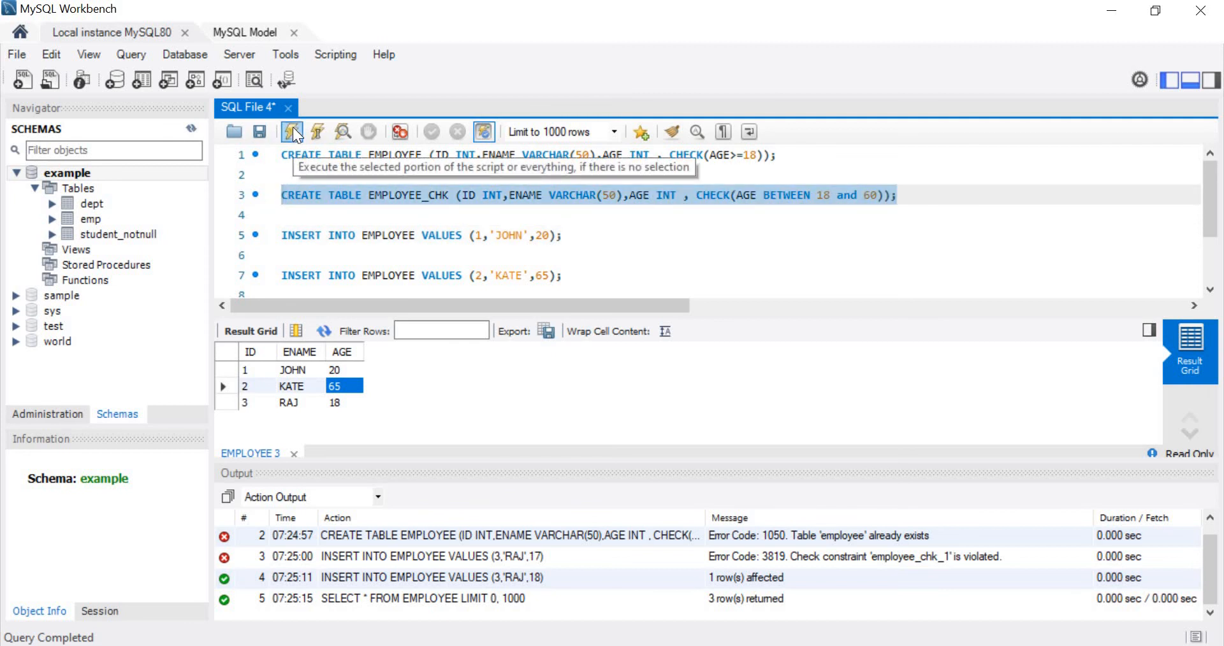
{"action": "left_click", "coordinate": [292, 132]}
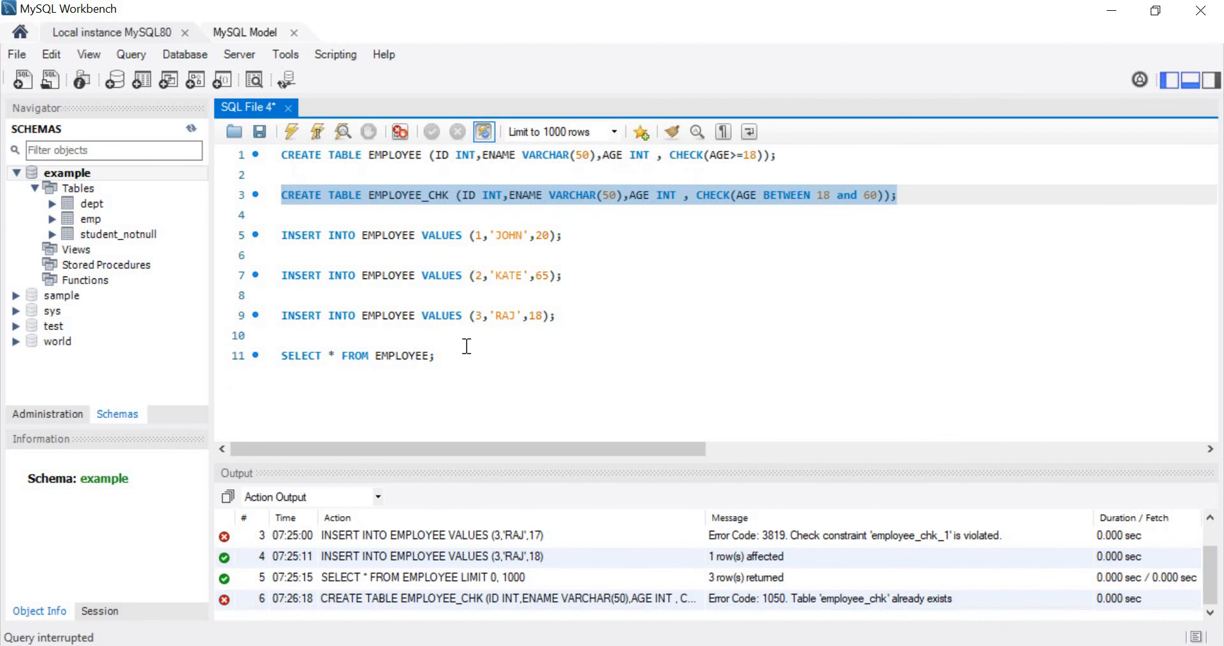
{"action": "left_click", "coordinate": [397, 195]}
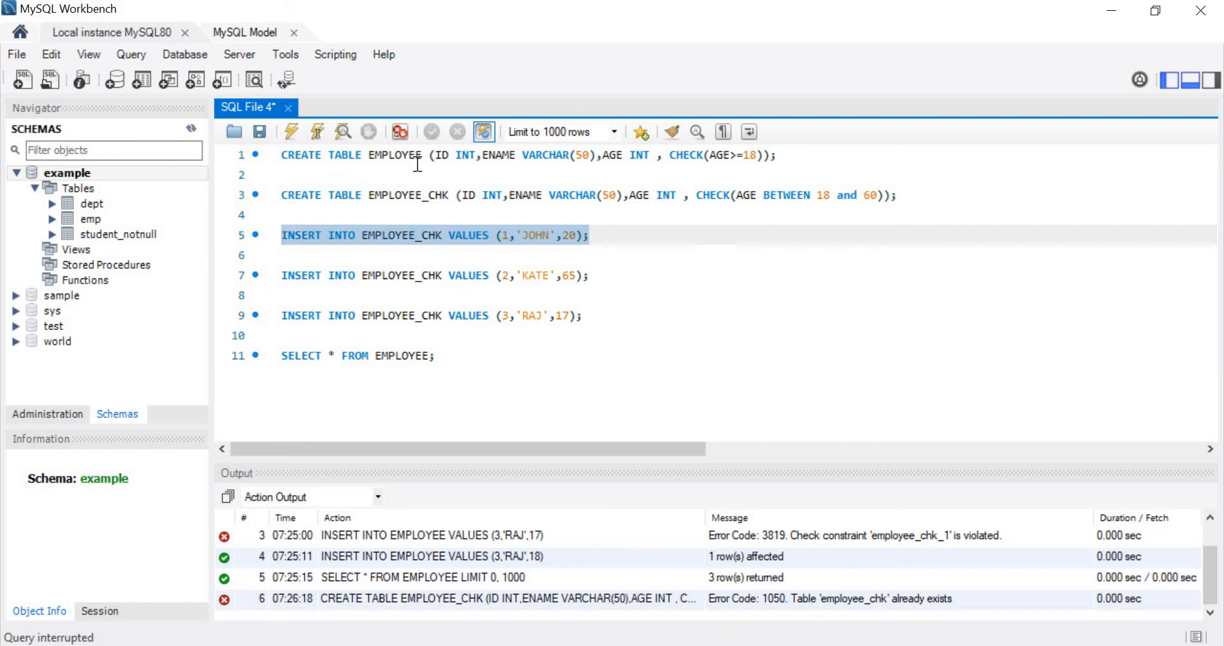
Insert JOHN aged 20 into EMPLOYEE_CHK and retarget the SELECT to EMPLOYEE_CHK.
{"action": "left_click", "coordinate": [291, 131]}
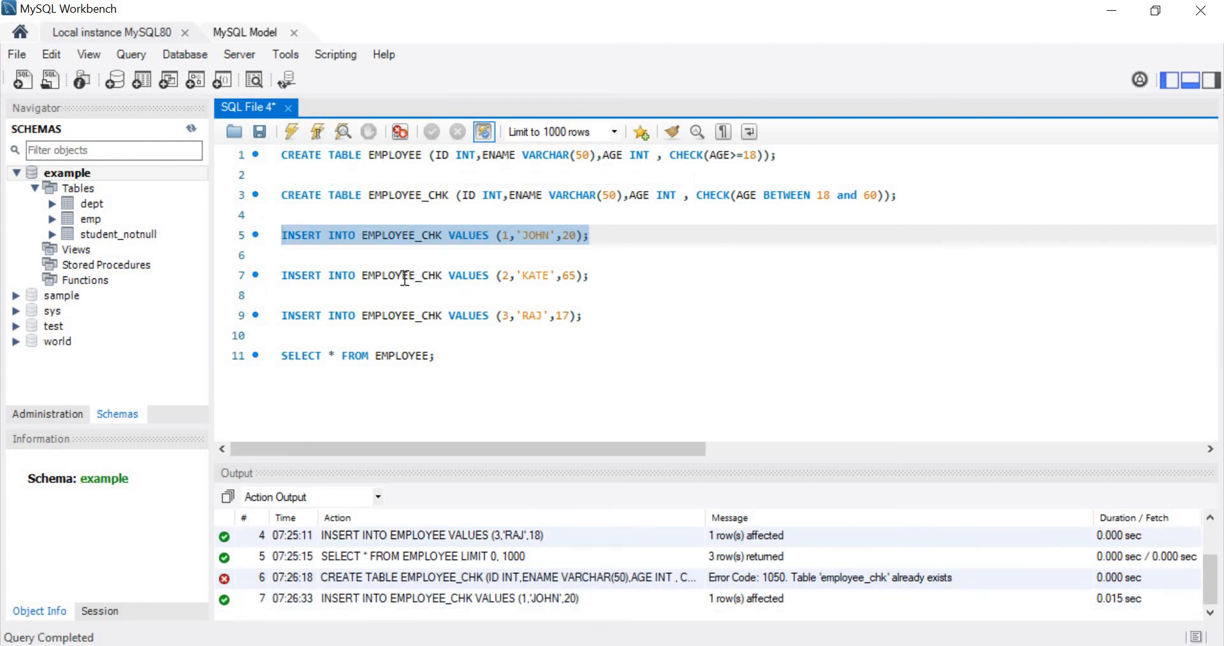
{"action": "type", "text": "_CHK"}
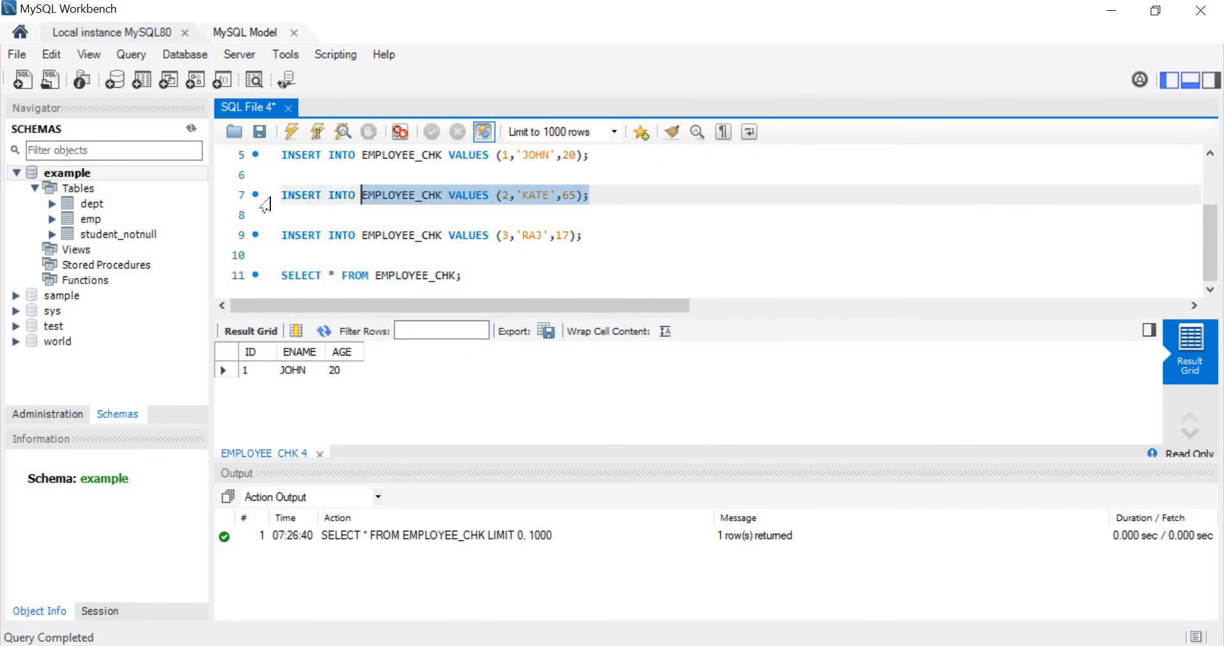
Try inserting KATE 65 and RAJ 17 into EMPLOYEE_CHK, both rejected, then fix RAJ's age.
{"action": "left_click", "coordinate": [316, 131]}
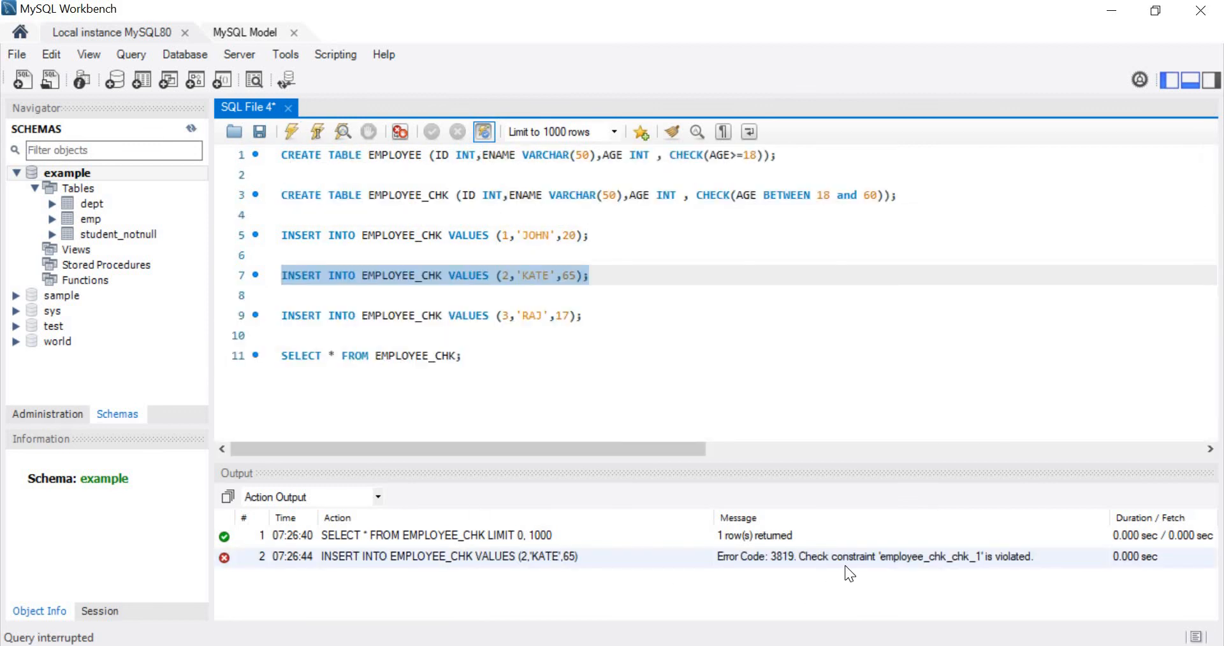
{"action": "mouse_move", "coordinate": [978, 568]}
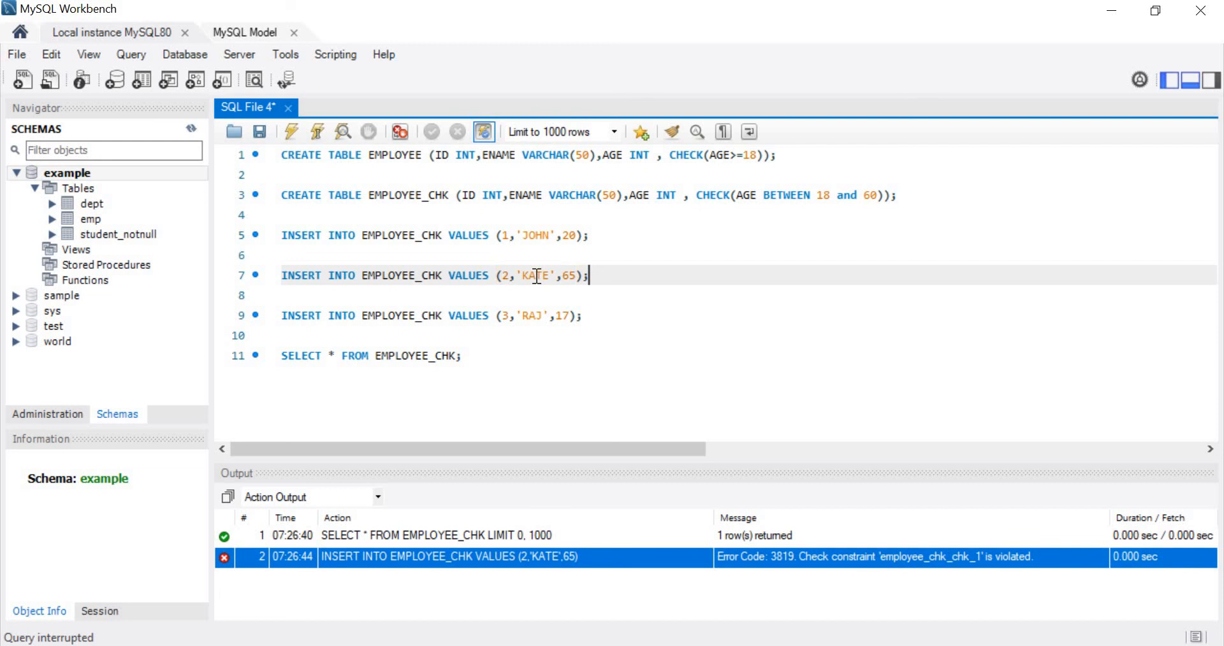
{"action": "mouse_move", "coordinate": [780, 195]}
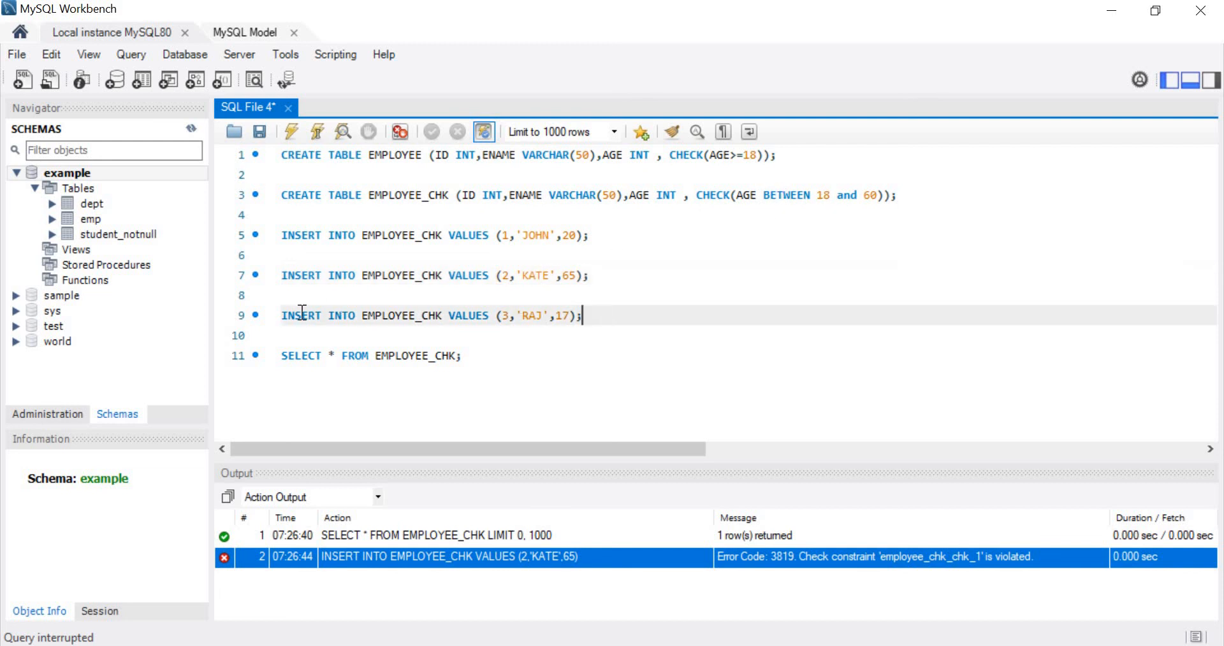
{"action": "left_click", "coordinate": [316, 132]}
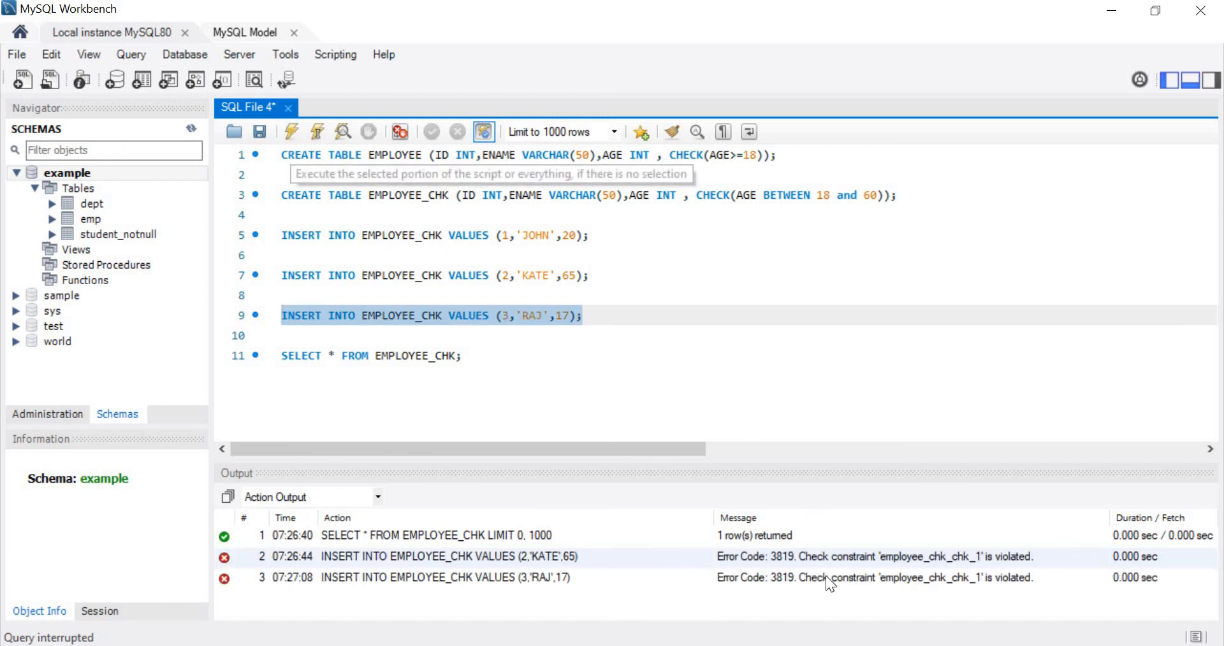
{"action": "mouse_move", "coordinate": [842, 583]}
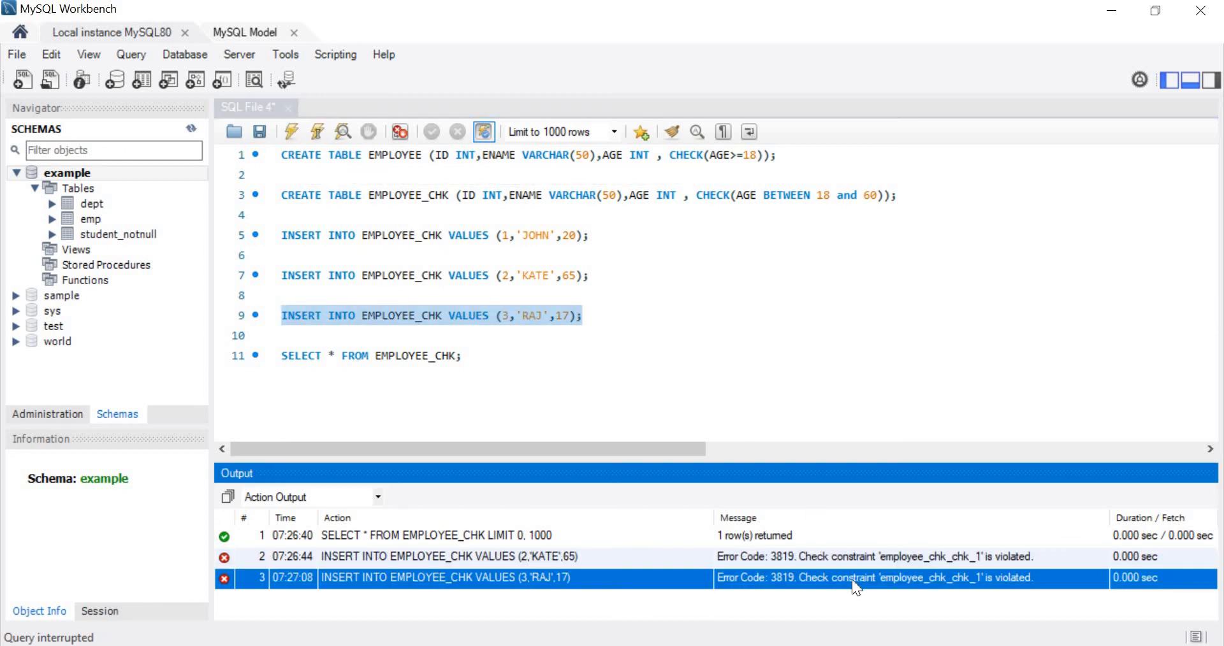
{"action": "left_click", "coordinate": [563, 316]}
{"action": "type", "text": "8"}
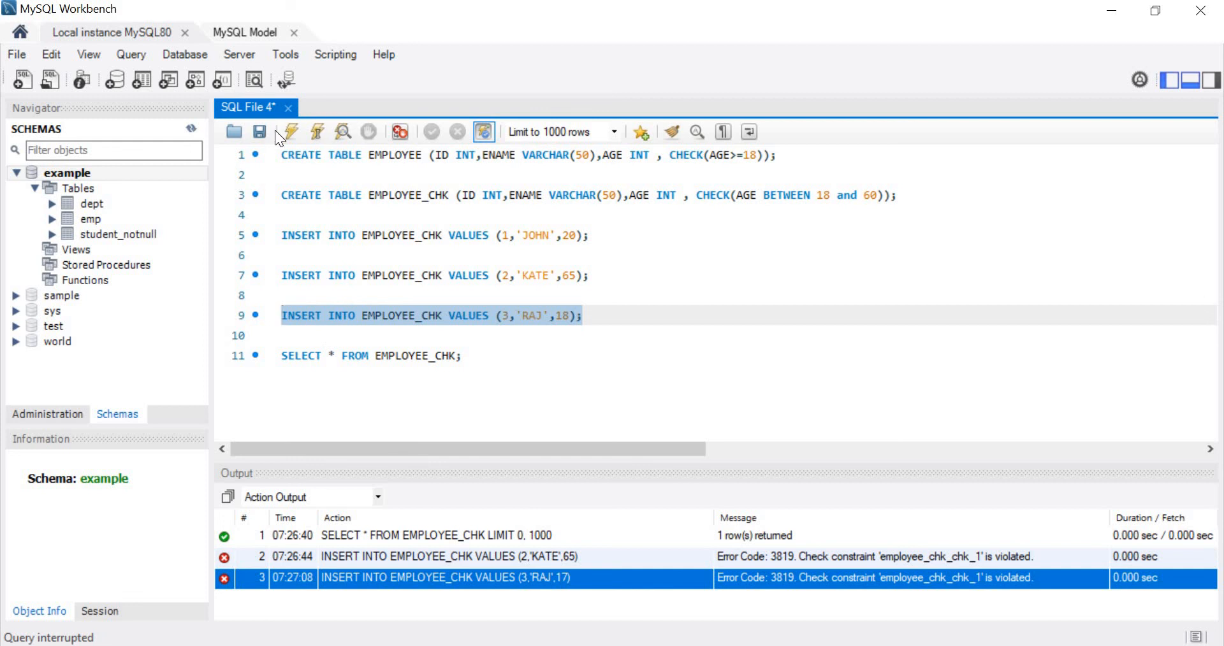
Insert RAJ aged 18 and query EMPLOYEE_CHK, returning JOHN 20 and RAJ 18.
{"action": "left_click", "coordinate": [291, 131]}
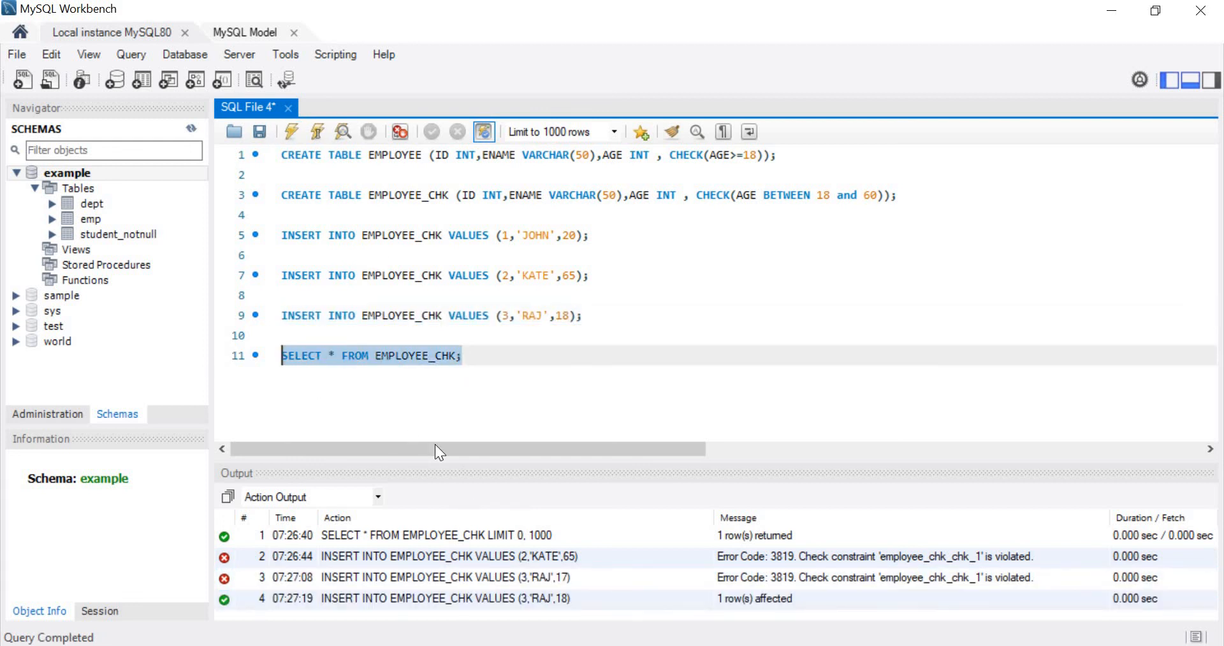
{"action": "left_click", "coordinate": [291, 131]}
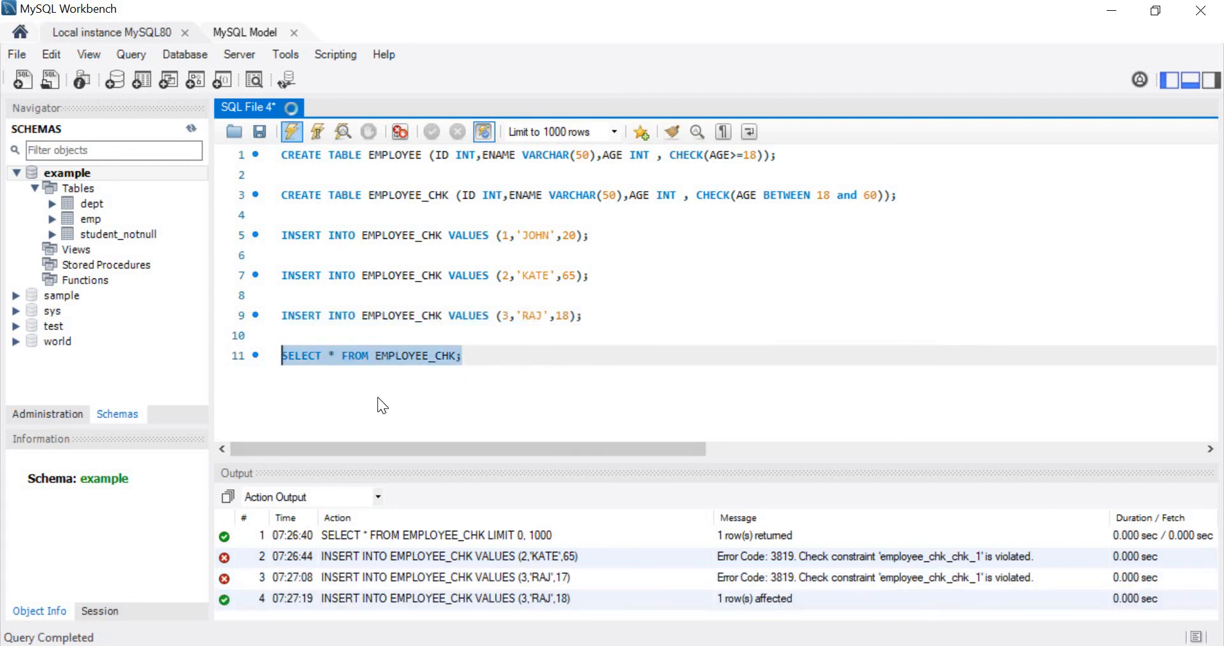
{"action": "left_click", "coordinate": [291, 131]}
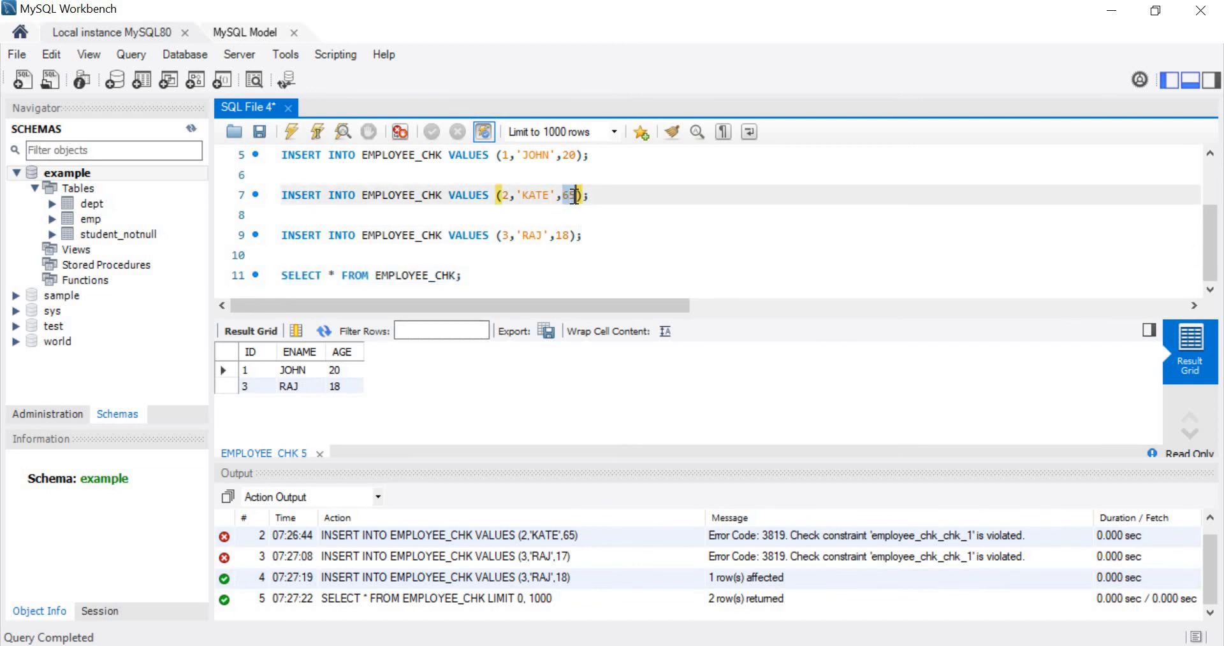
Change KATE's age to 60, insert her, and confirm EMPLOYEE_CHK lists JOHN 20, RAJ 18, KATE 60.
{"action": "type", "text": "60"}
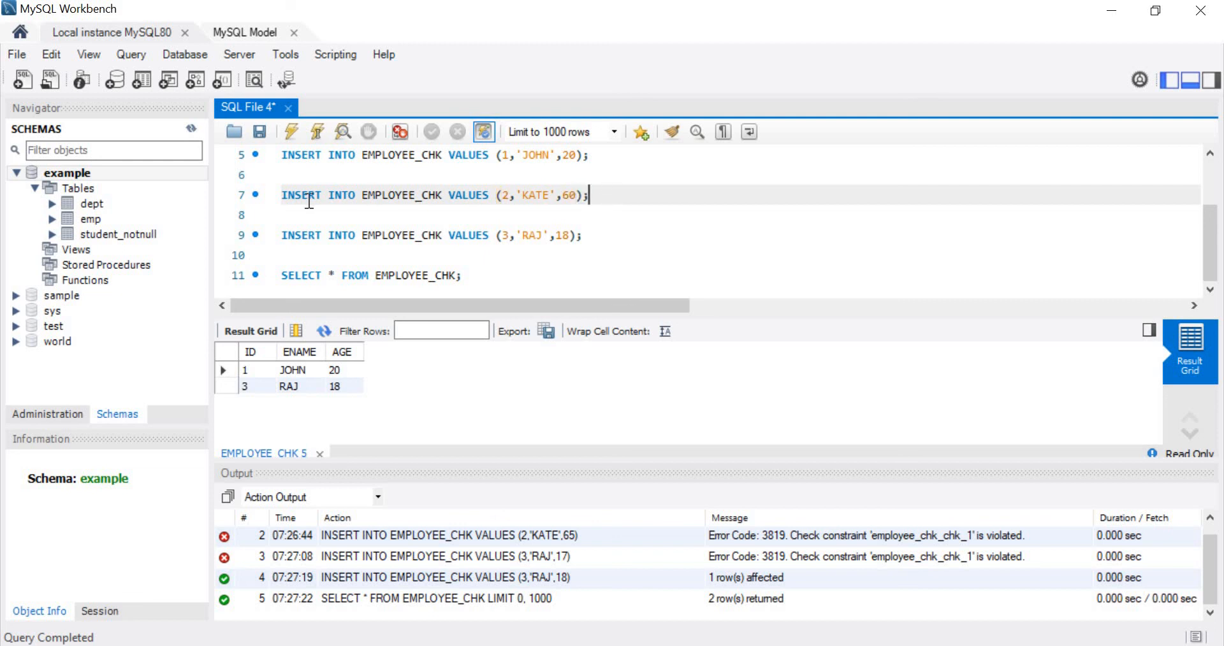
{"action": "left_click", "coordinate": [316, 131]}
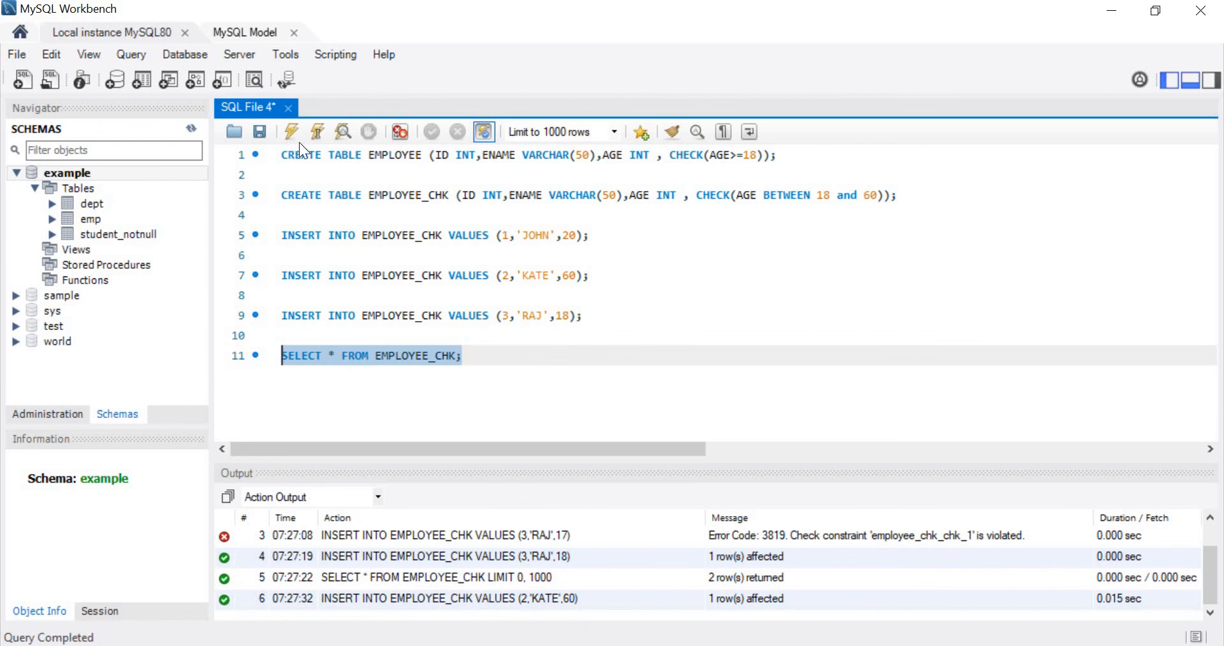
{"action": "left_click", "coordinate": [290, 131]}
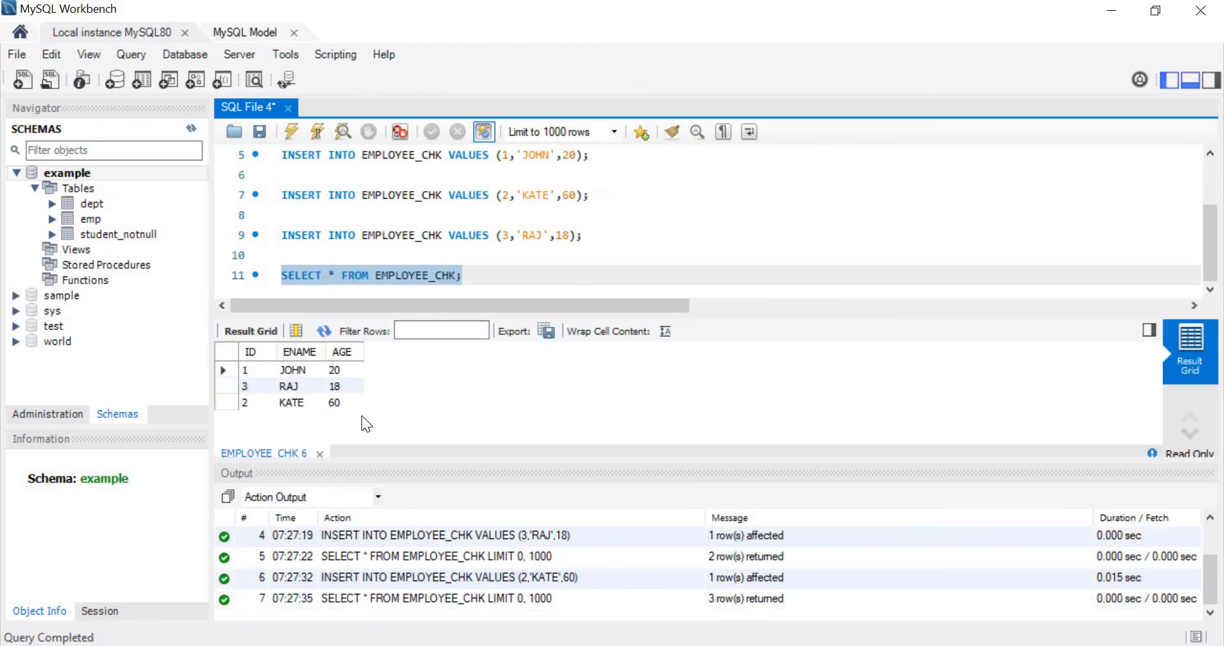
{"action": "mouse_move", "coordinate": [343, 410]}
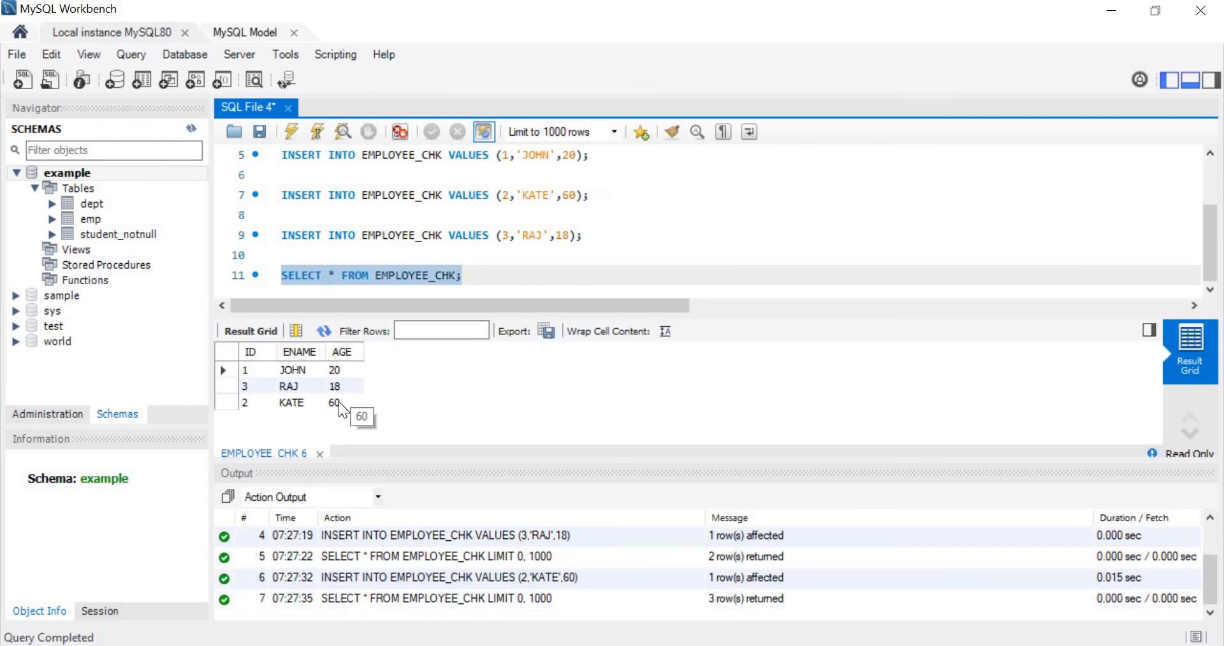
{"action": "left_click", "coordinate": [341, 403]}
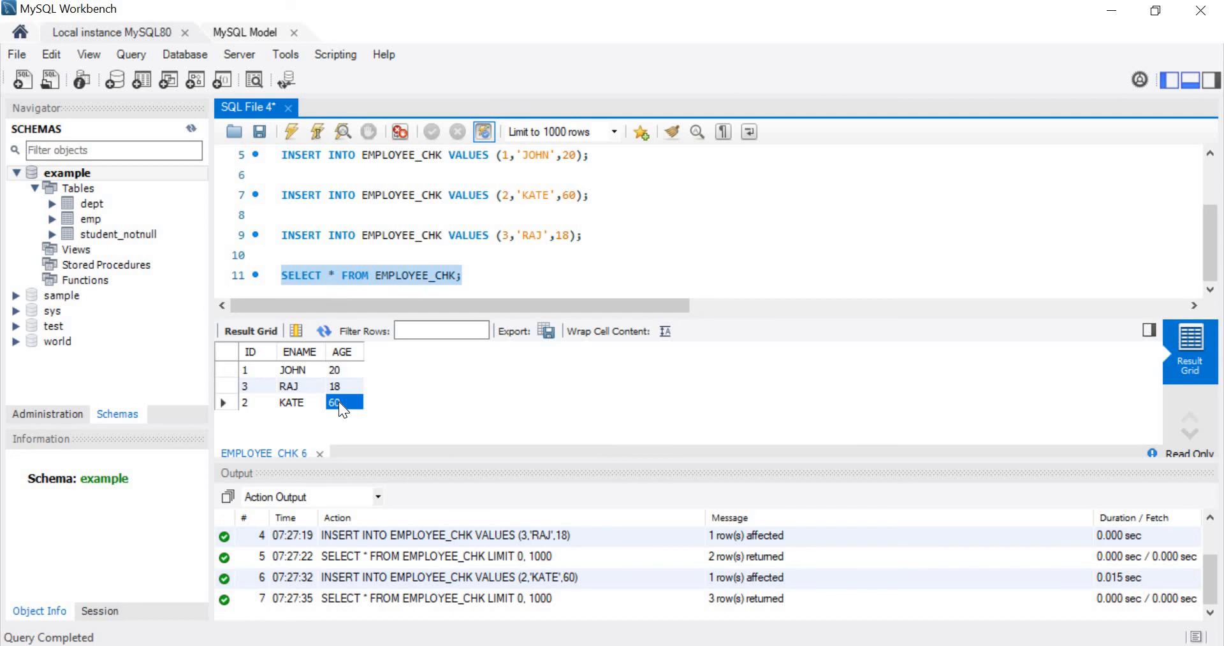
{"action": "left_click", "coordinate": [341, 385]}
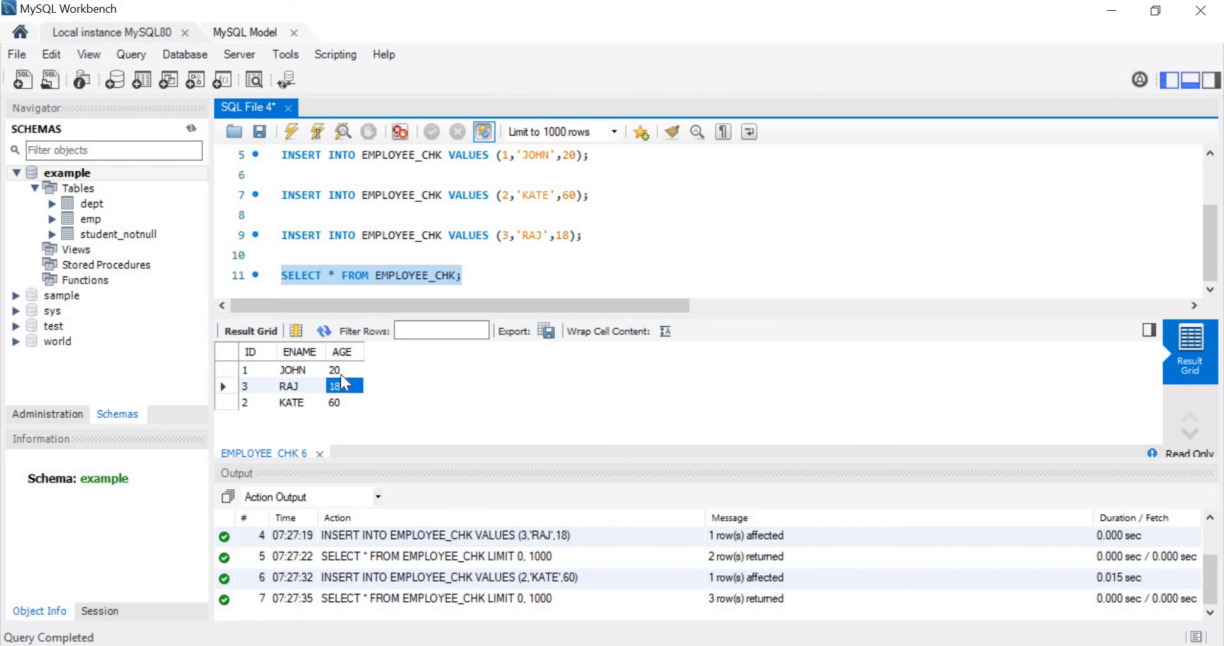